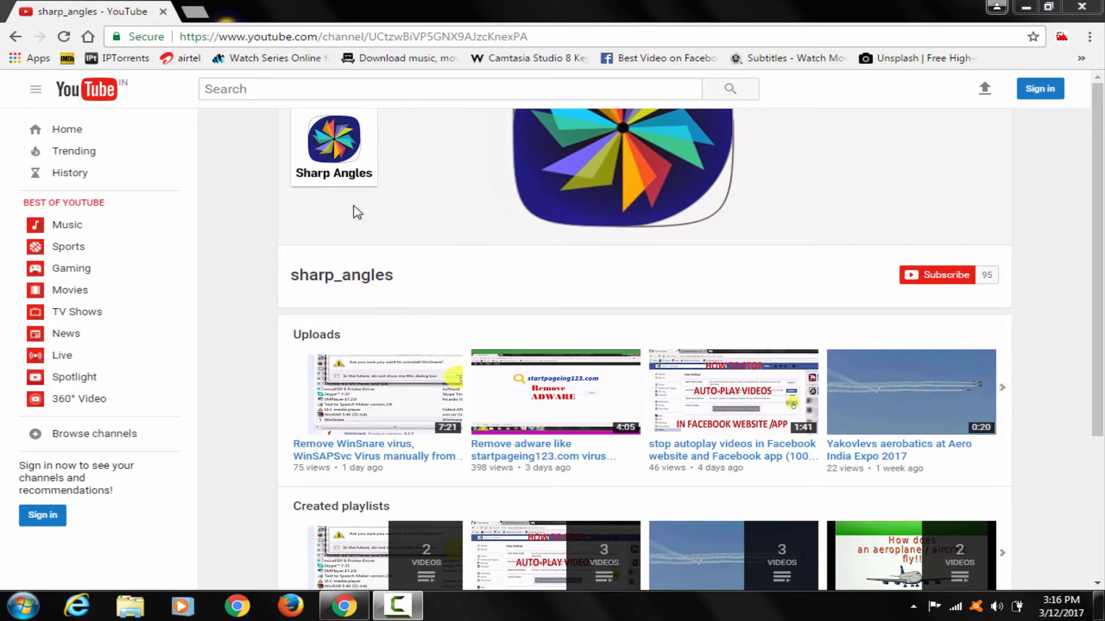
mouse_move(372, 343)
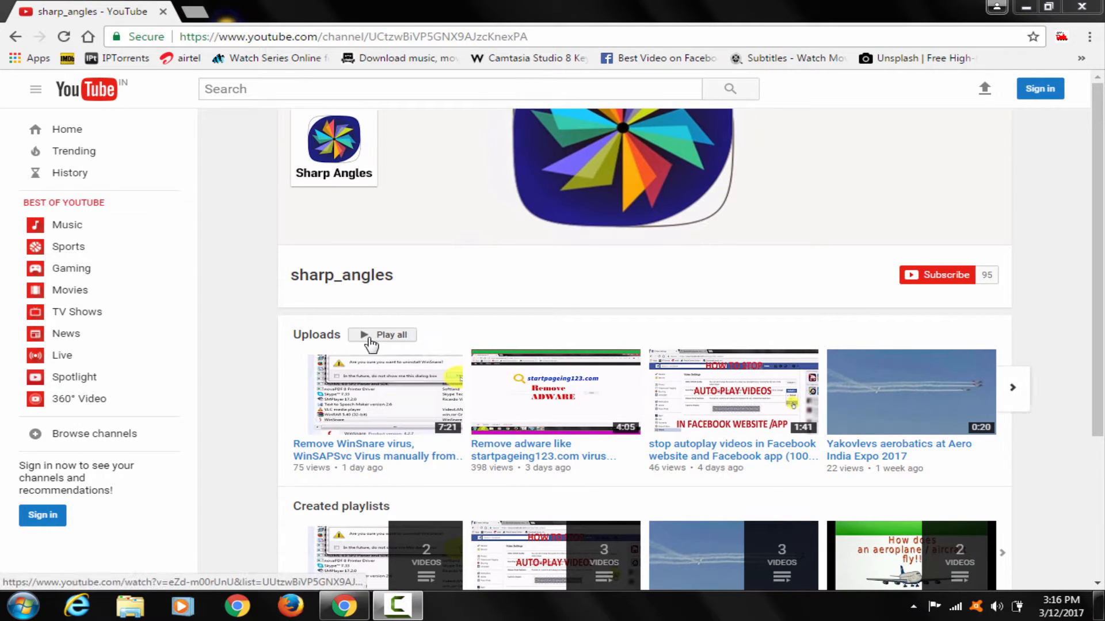
mouse_move(399, 405)
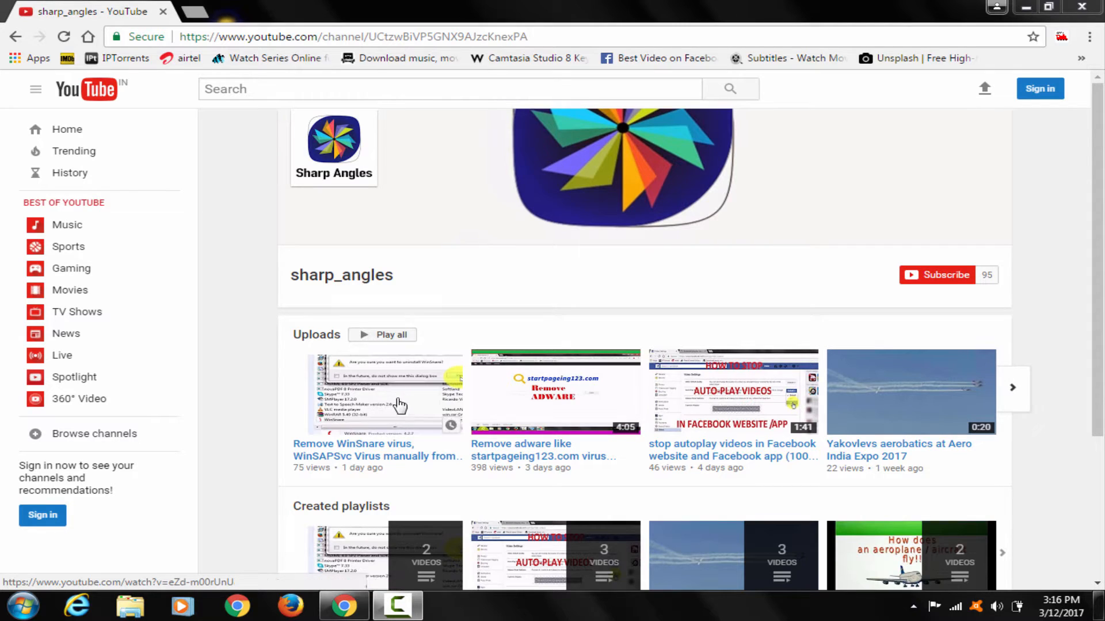
mouse_move(440, 451)
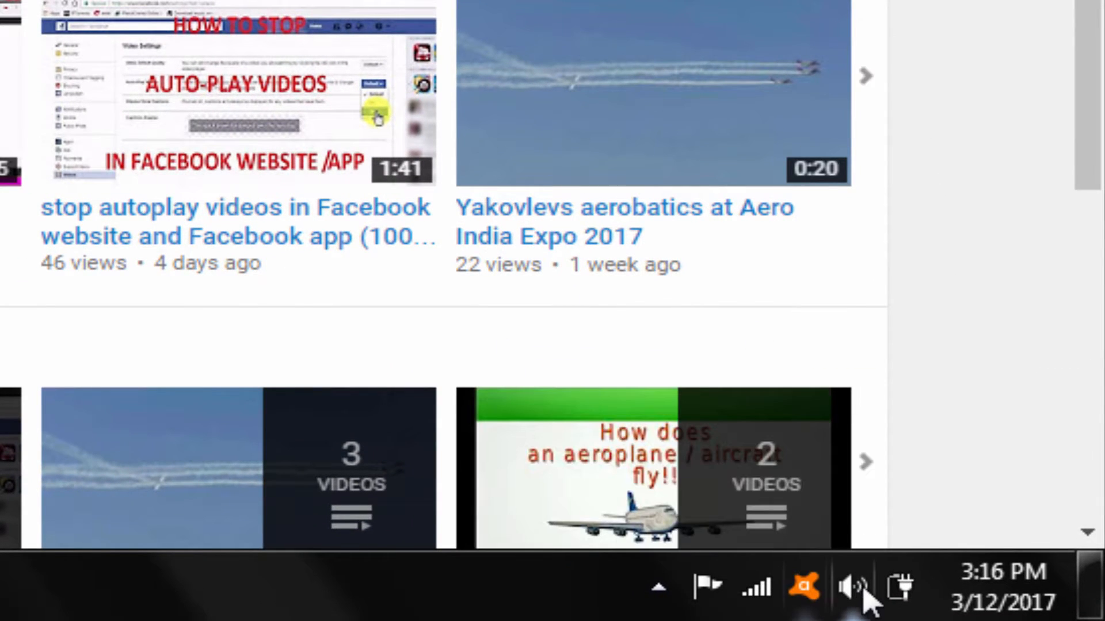
- Mute the computer's speakers from the system tray volume control
click(853, 587)
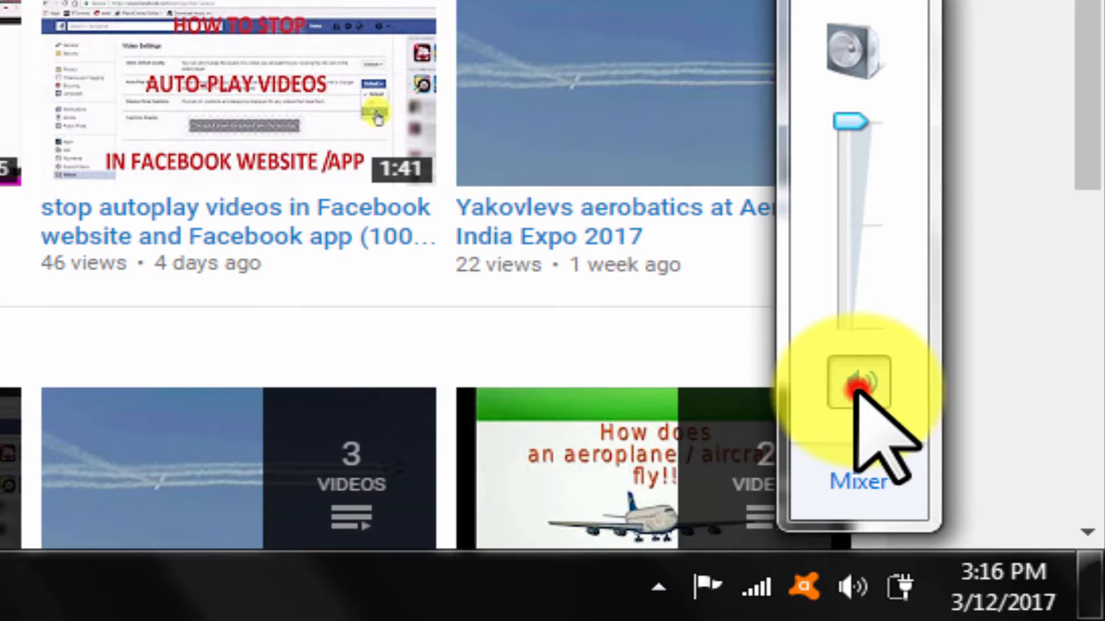
click(858, 385)
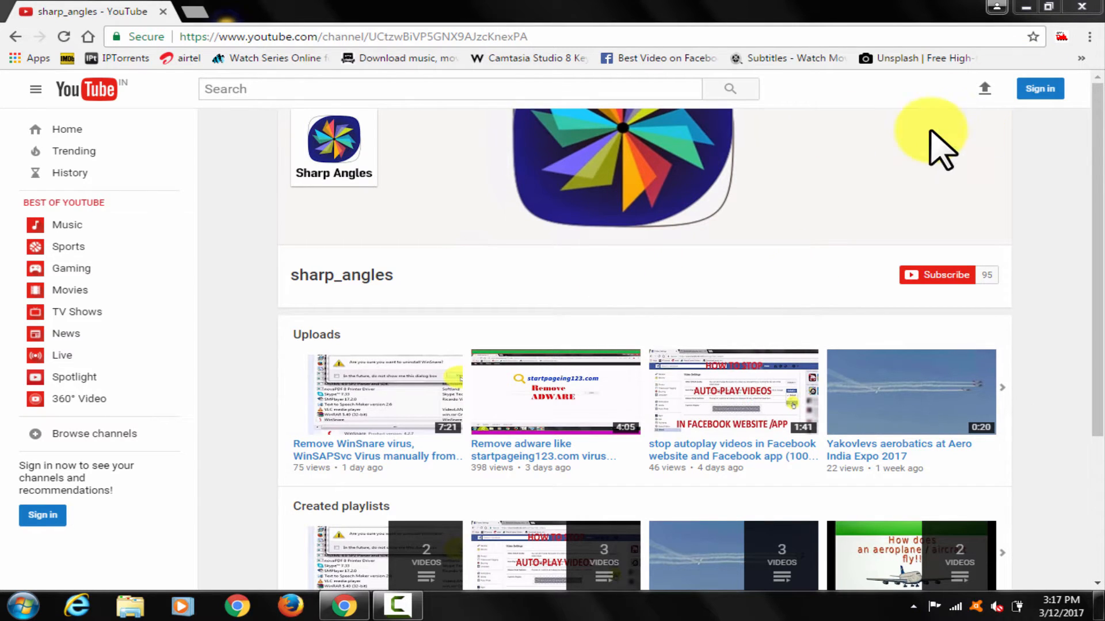
mouse_move(1032, 17)
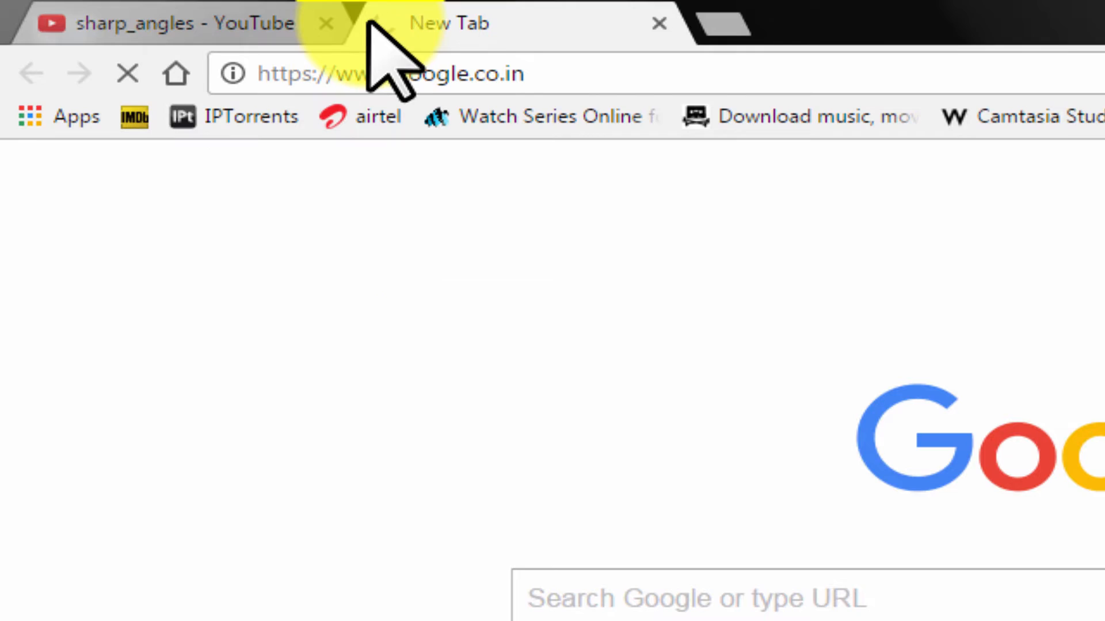
- Search Google for 'audacity download' and go to the official Audacity download page
scroll(down, 3)
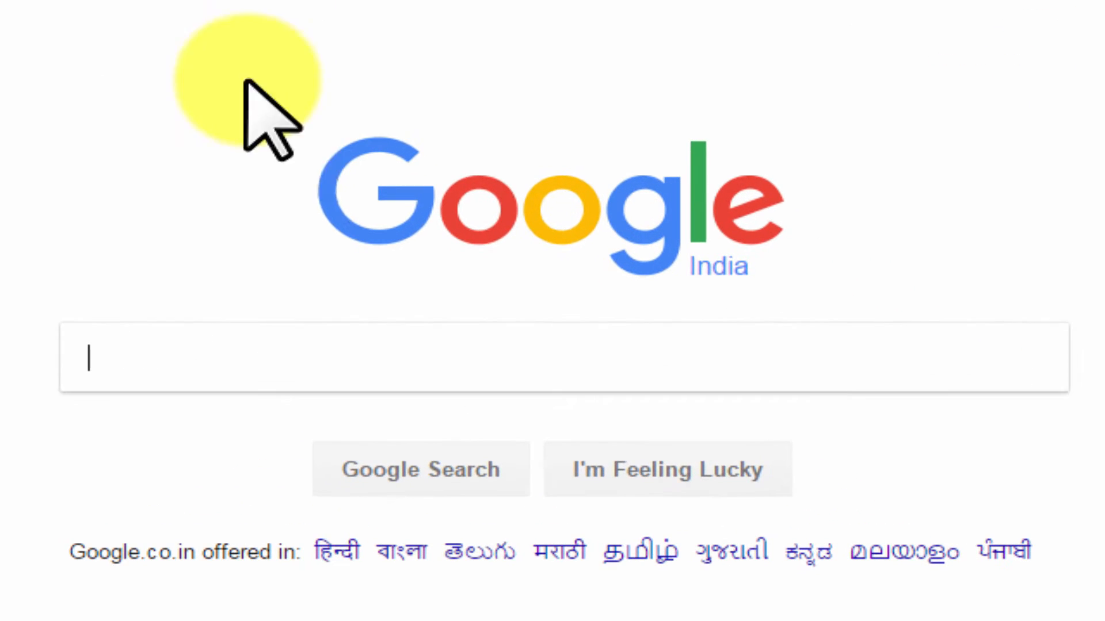
text(audacity download)
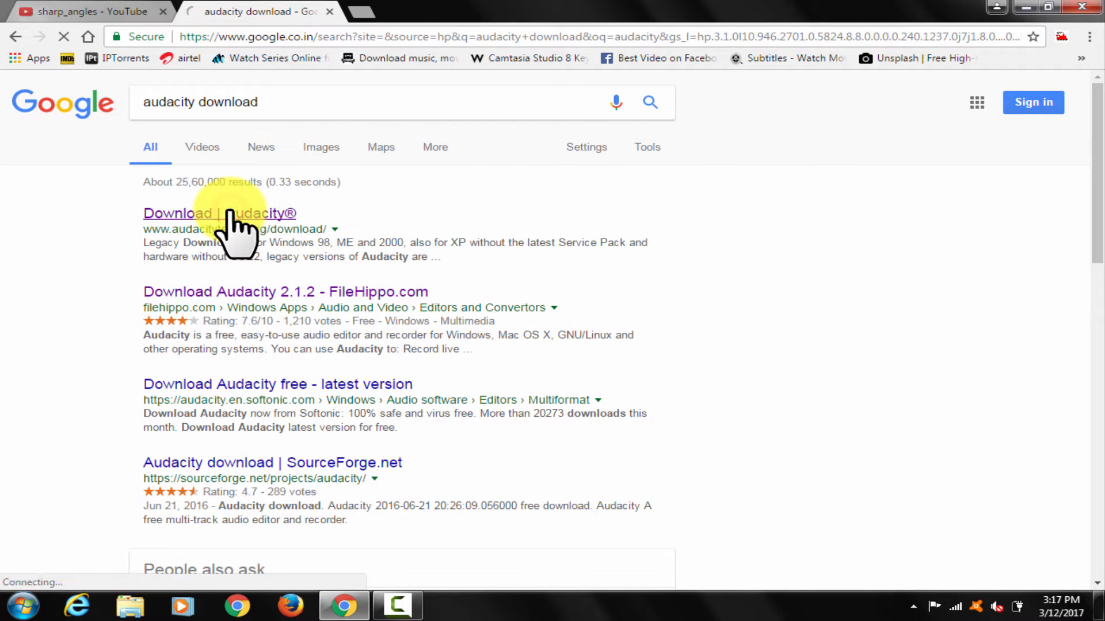
click(197, 214)
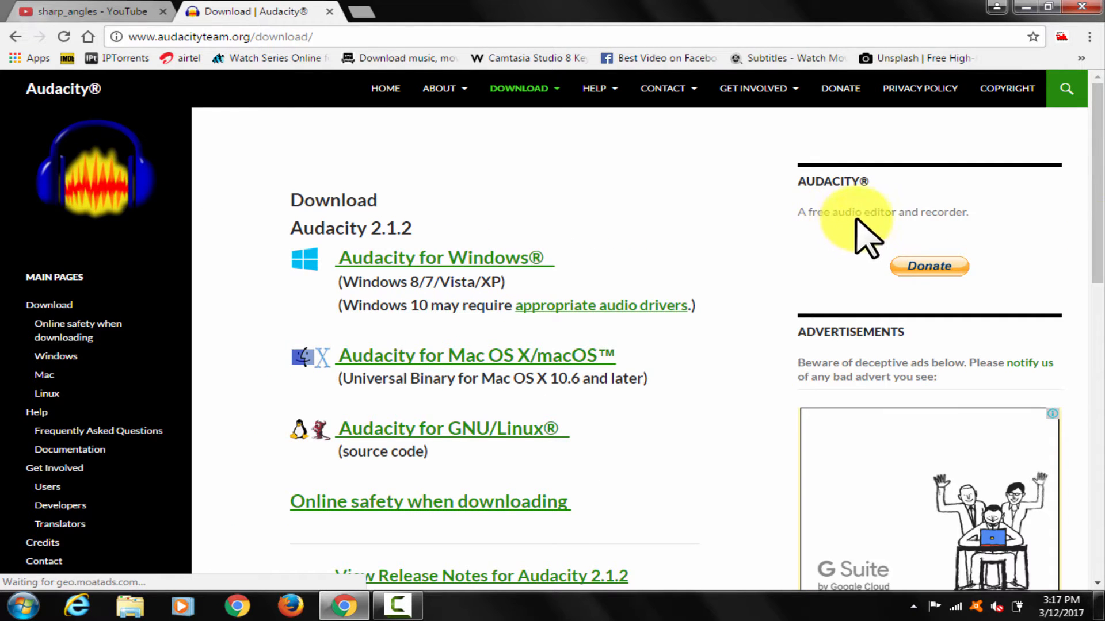
mouse_move(445, 257)
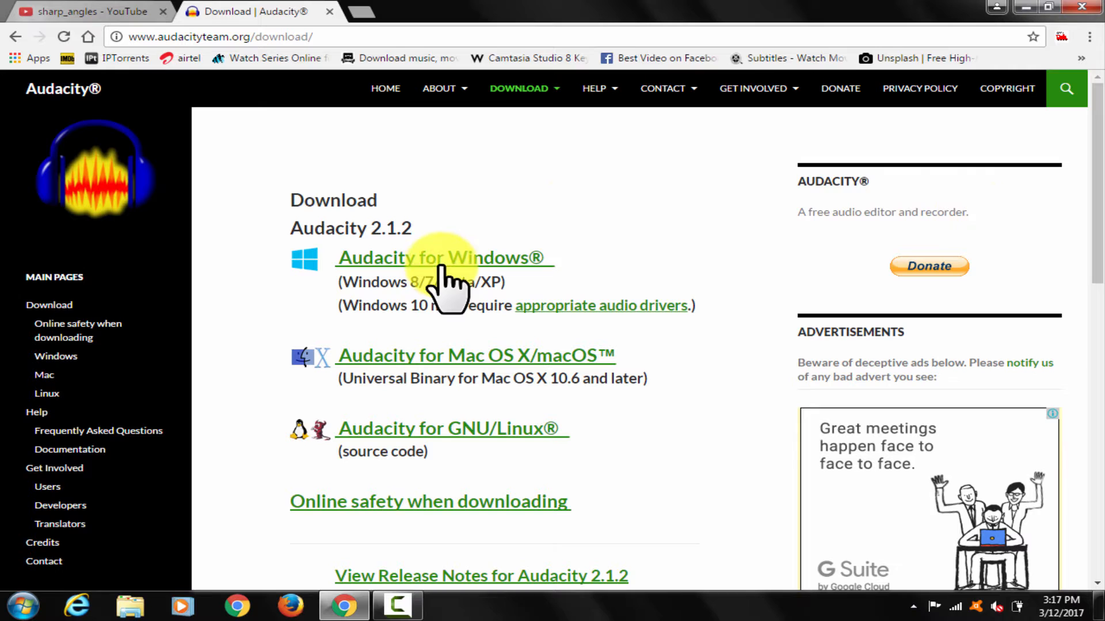
mouse_move(909, 226)
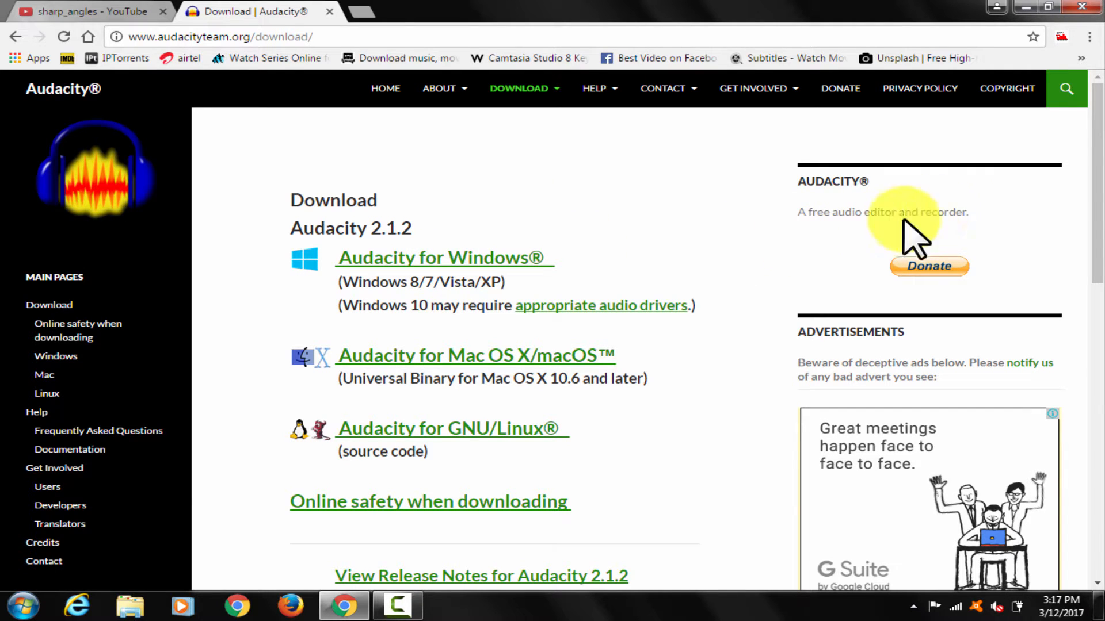
- Start downloading the Audacity 2.1.2 installer from the Windows downloads page
click(442, 256)
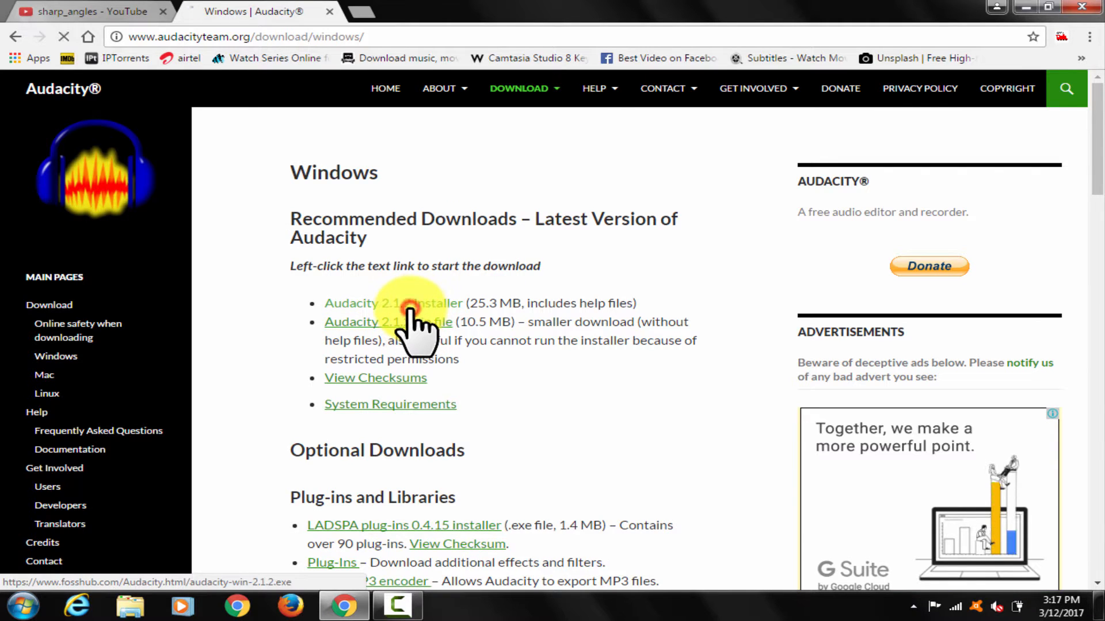
click(392, 303)
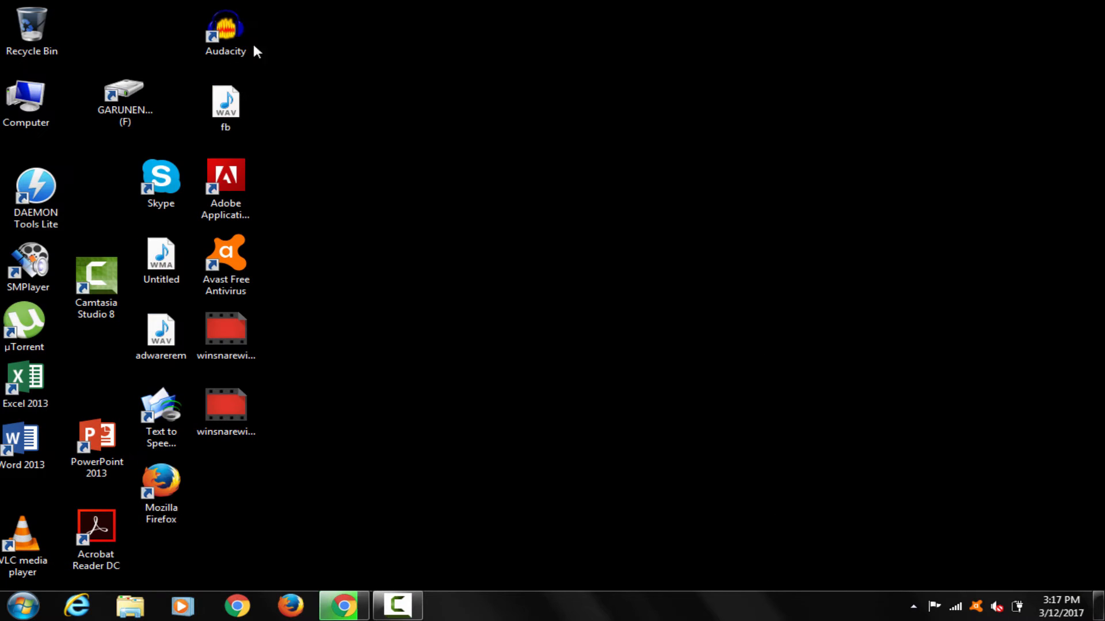
- Launch Audacity from its desktop shortcut
click(226, 30)
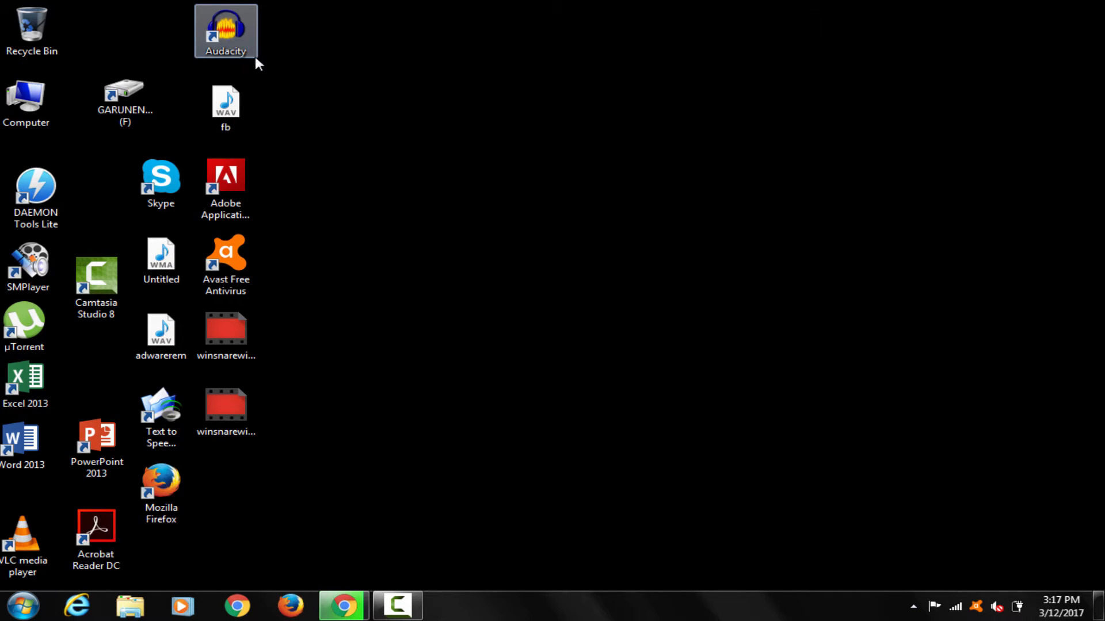
double_click(225, 31)
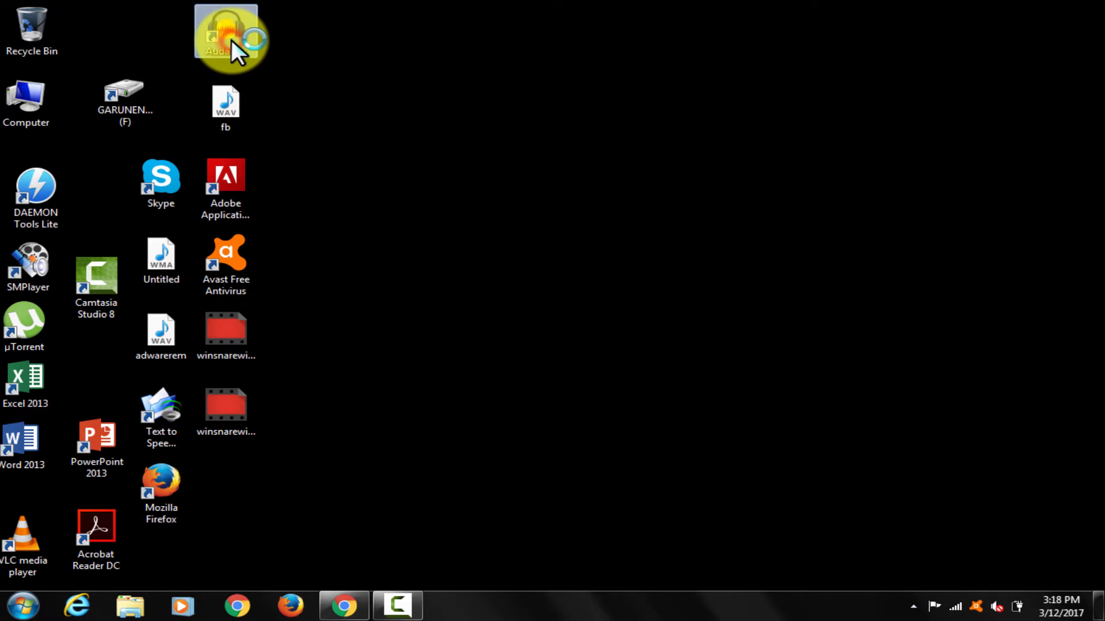
double_click(225, 32)
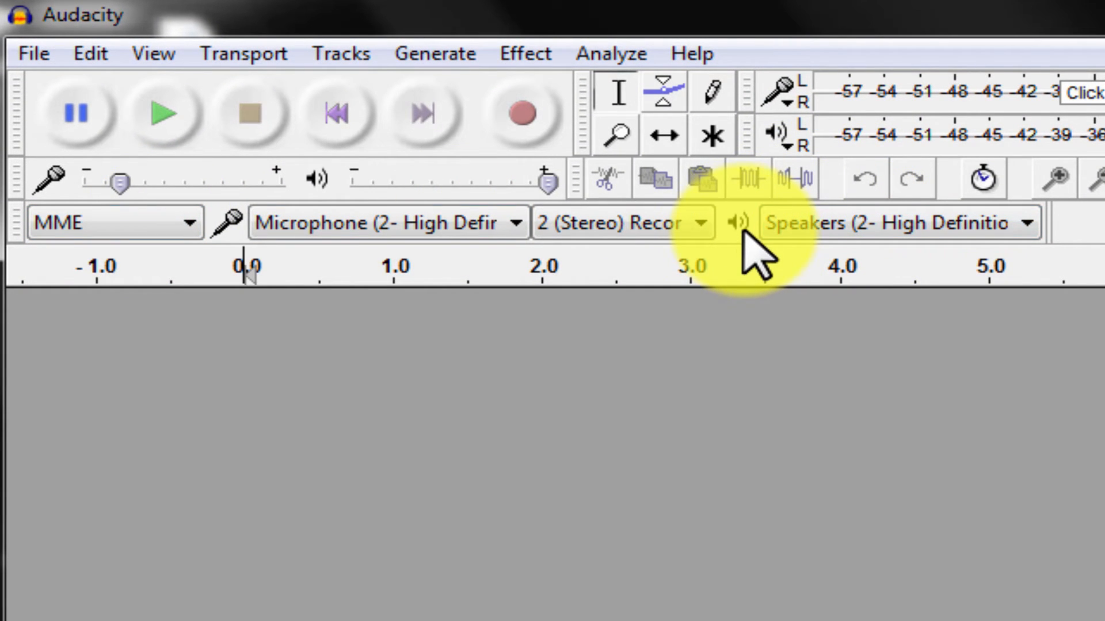
mouse_move(84, 278)
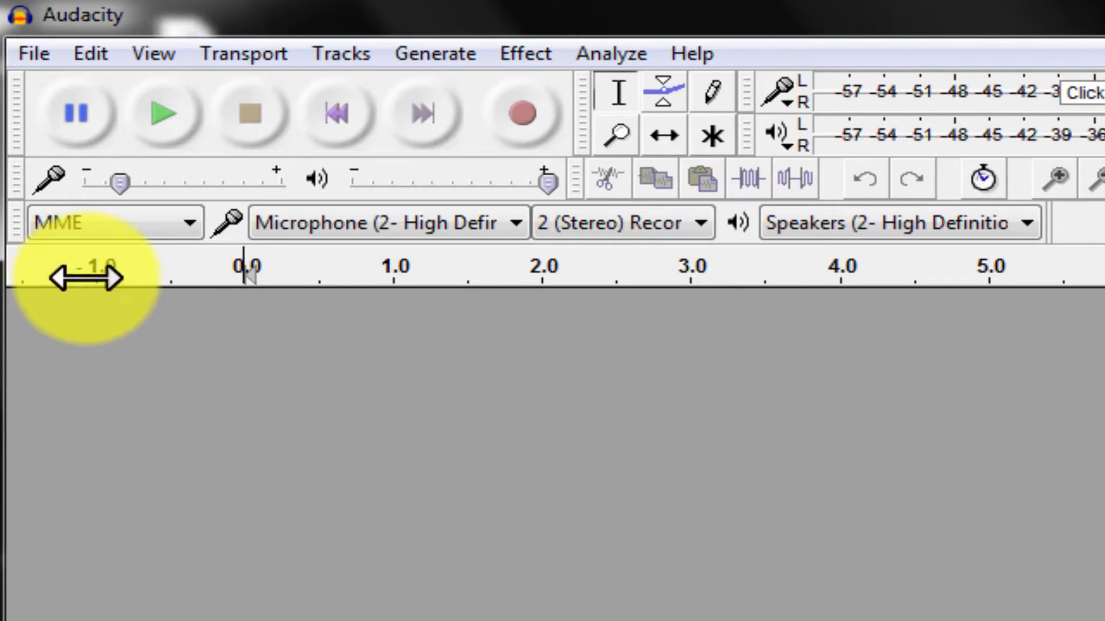
- Set the audio host to Windows WASAPI and the recording device to Speakers
click(112, 222)
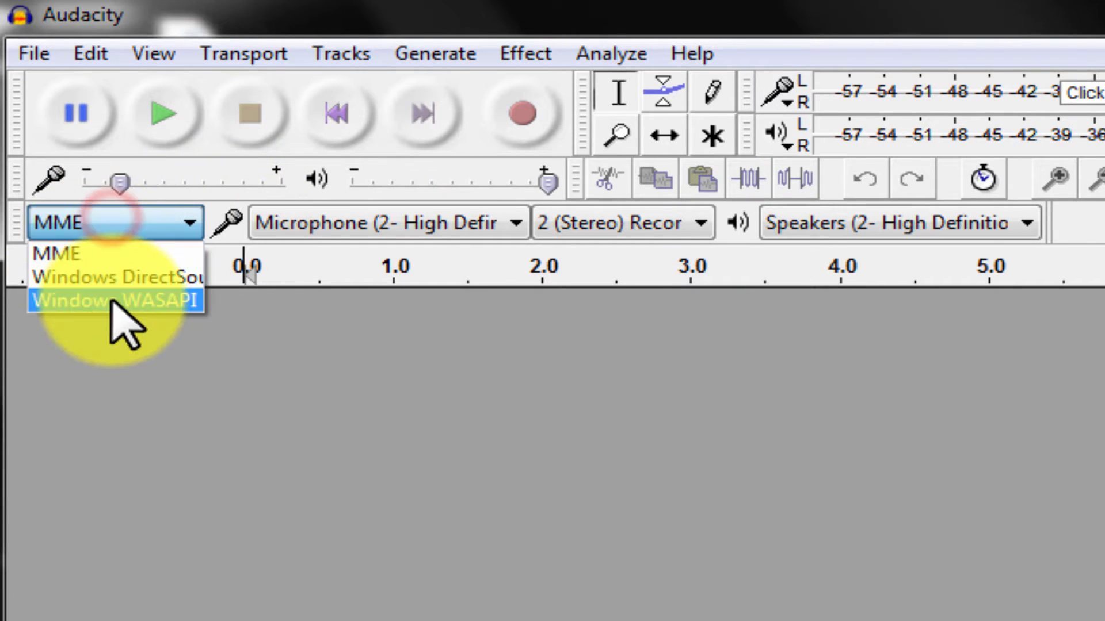
click(117, 300)
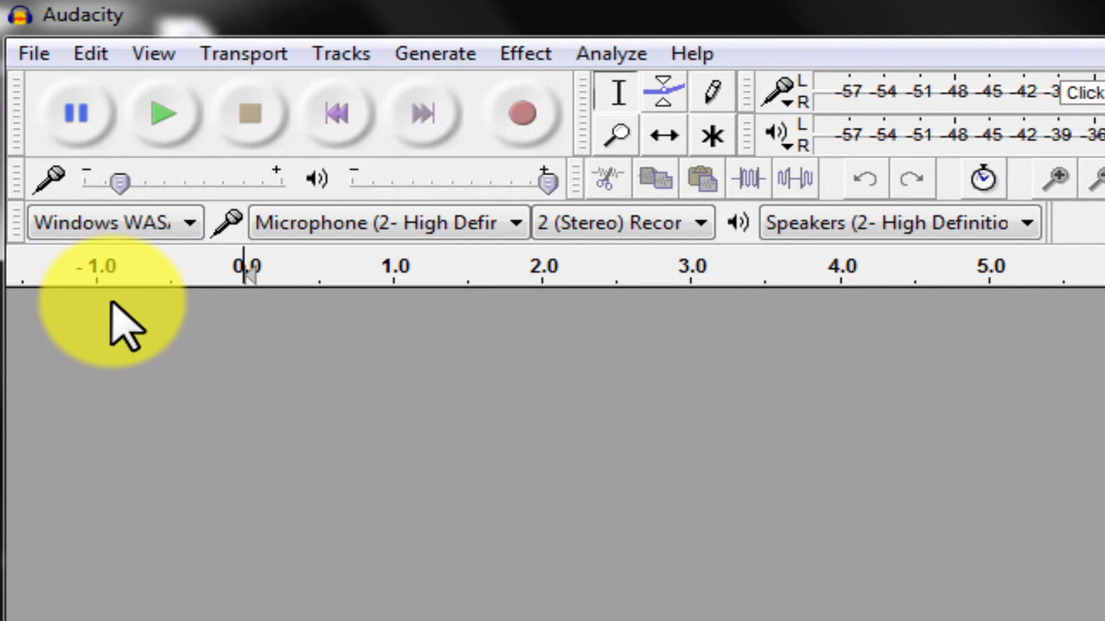
click(895, 223)
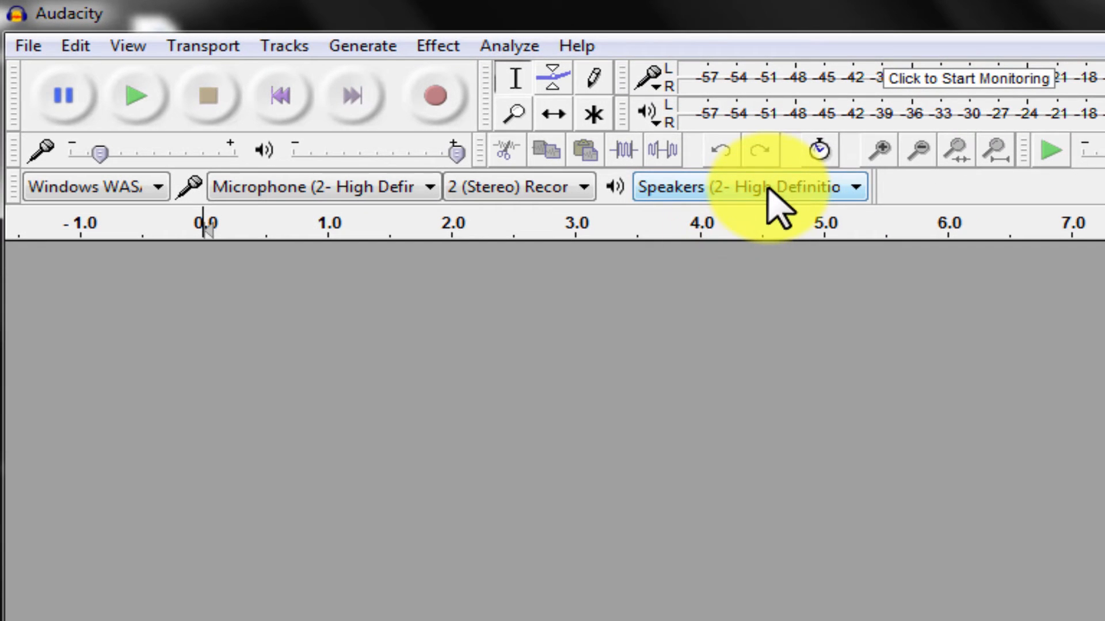
mouse_move(740, 187)
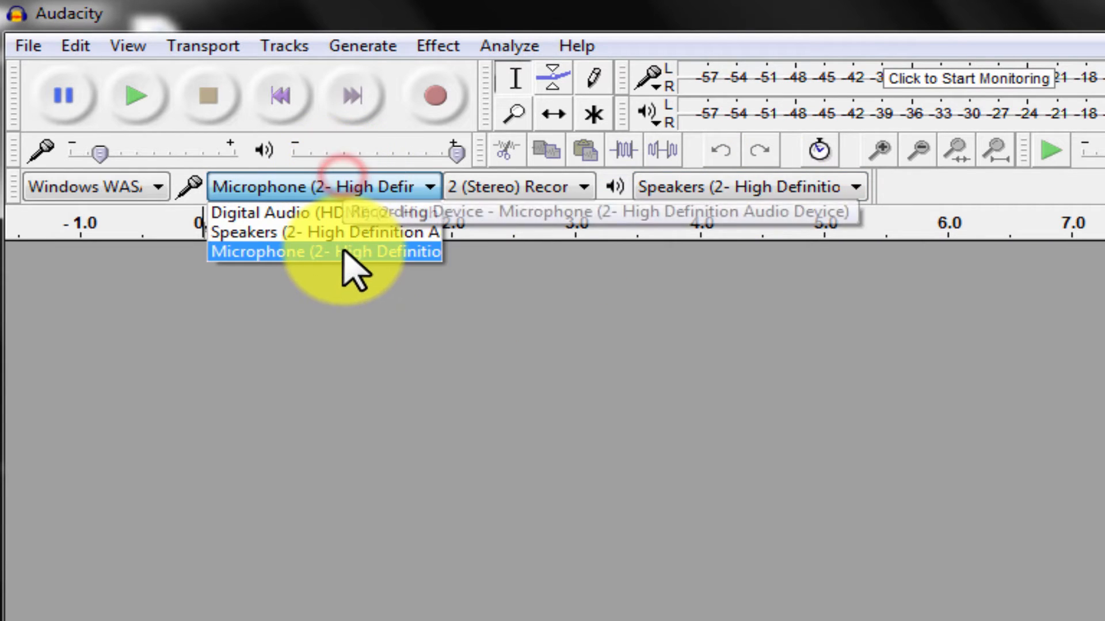
mouse_move(345, 233)
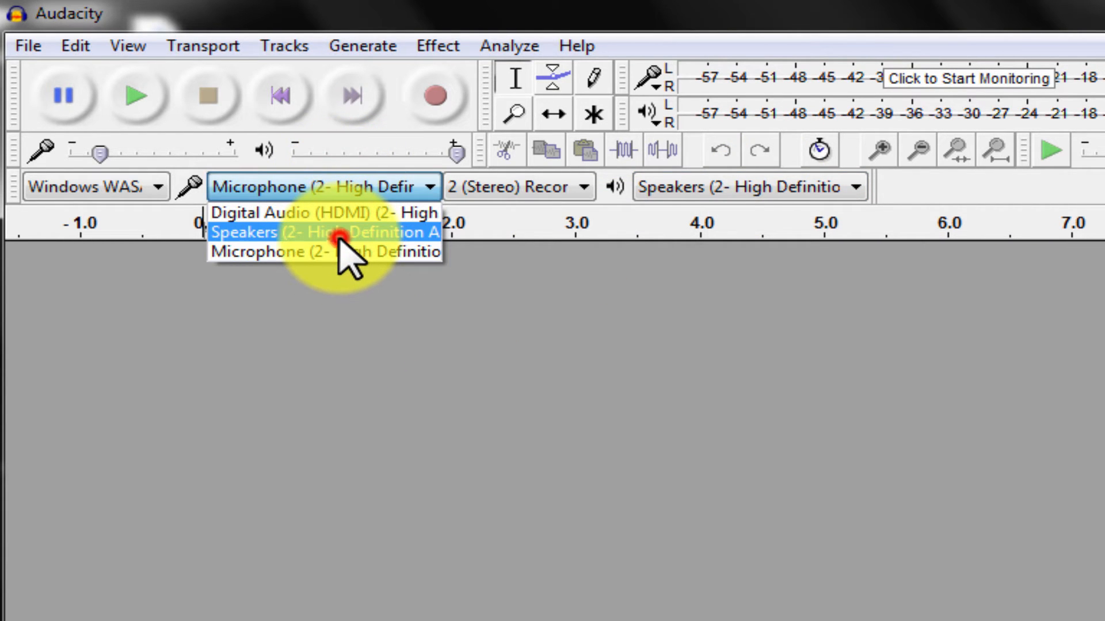
click(325, 231)
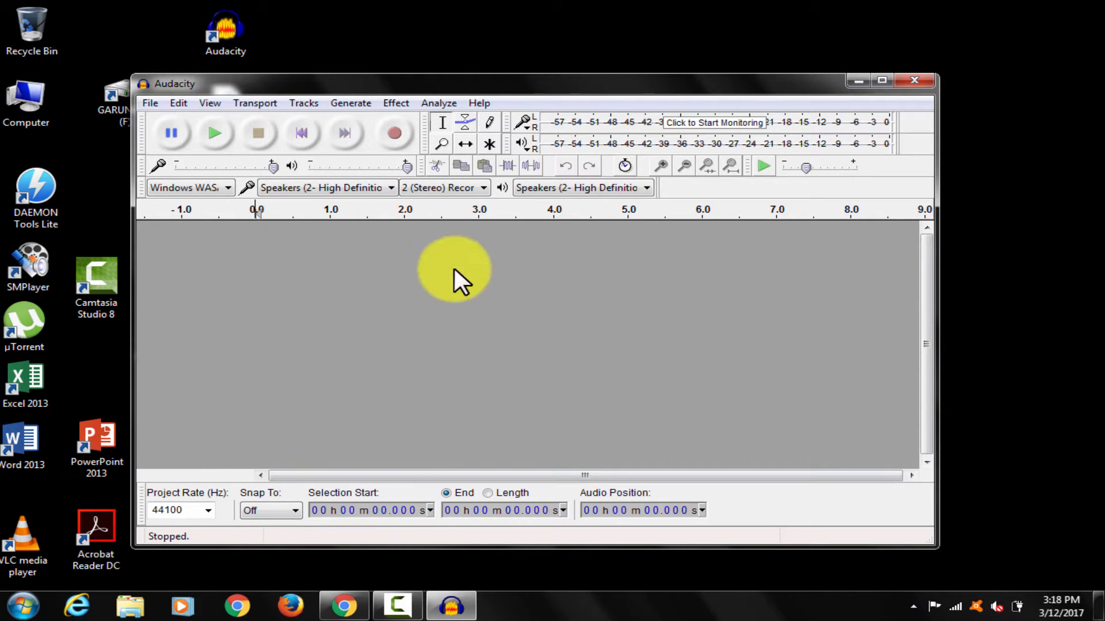
- Place Audacity beside Chrome, start recording and play the WinSnare removal YouTube video
drag(172, 83, 896, 142)
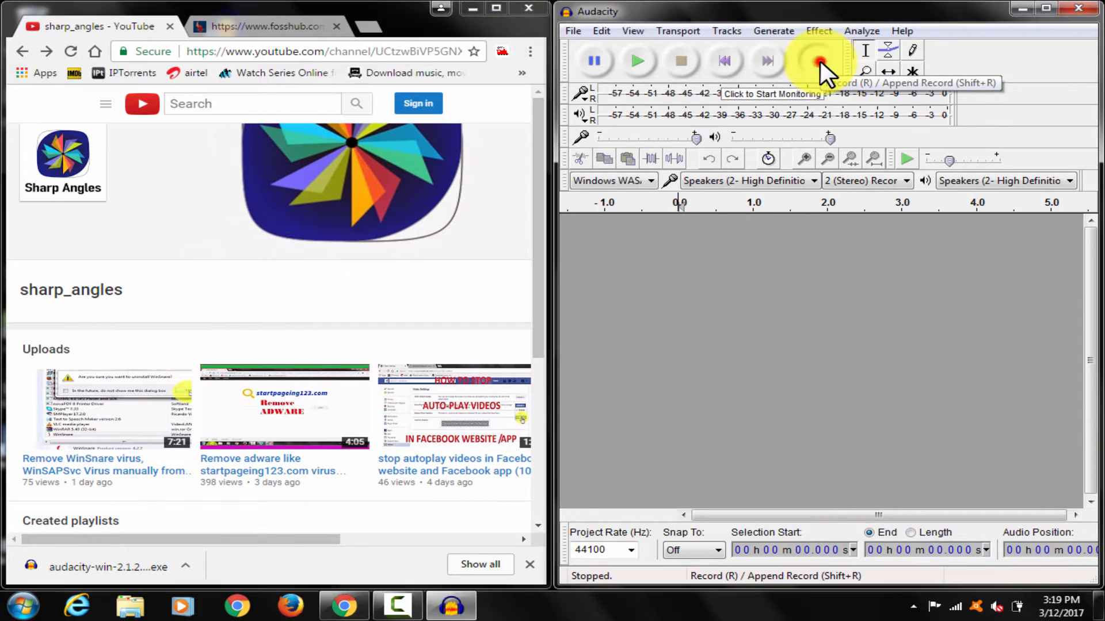
click(818, 61)
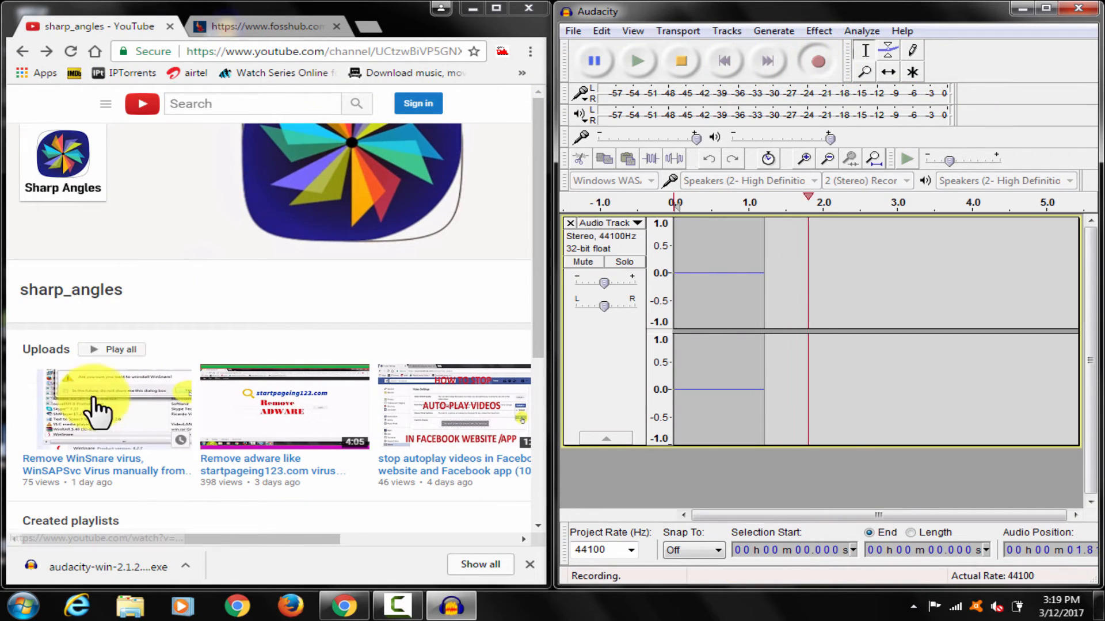
click(113, 408)
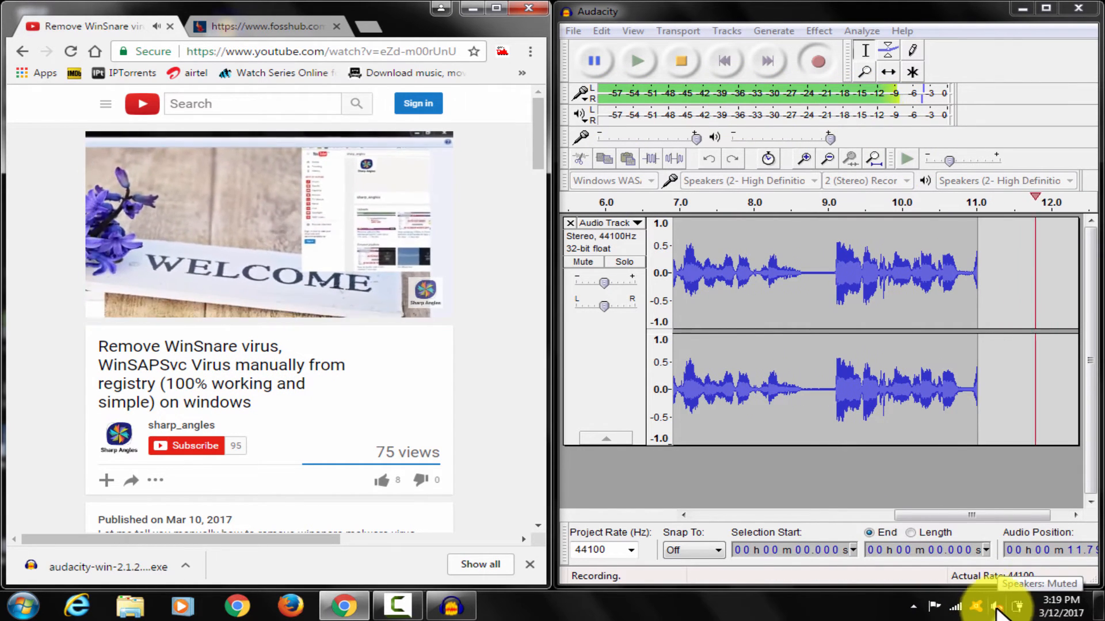
click(994, 606)
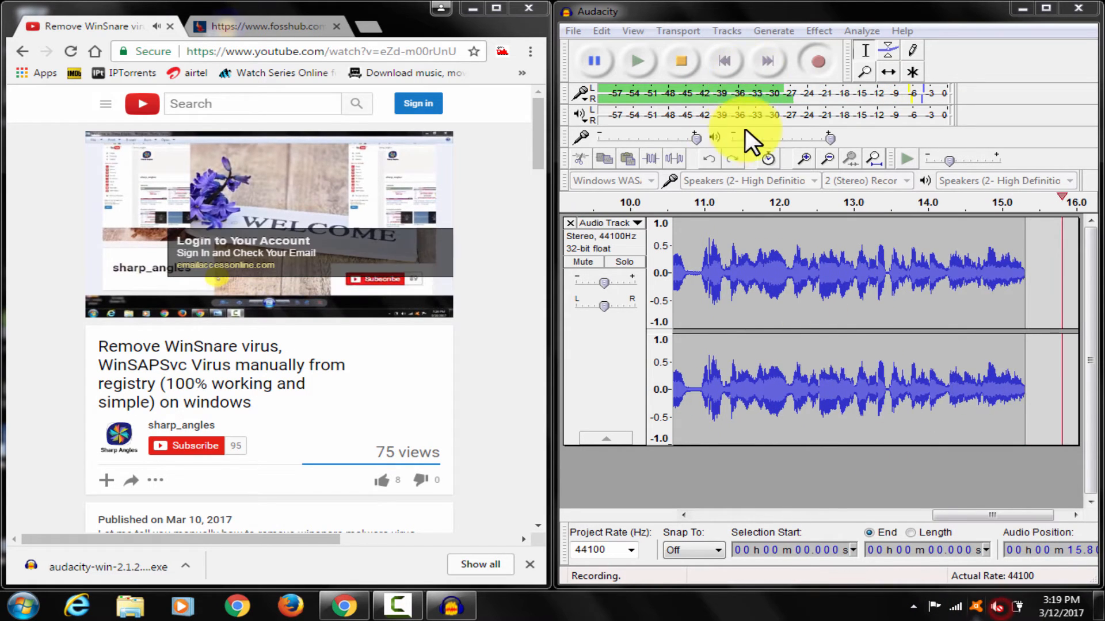
click(120, 302)
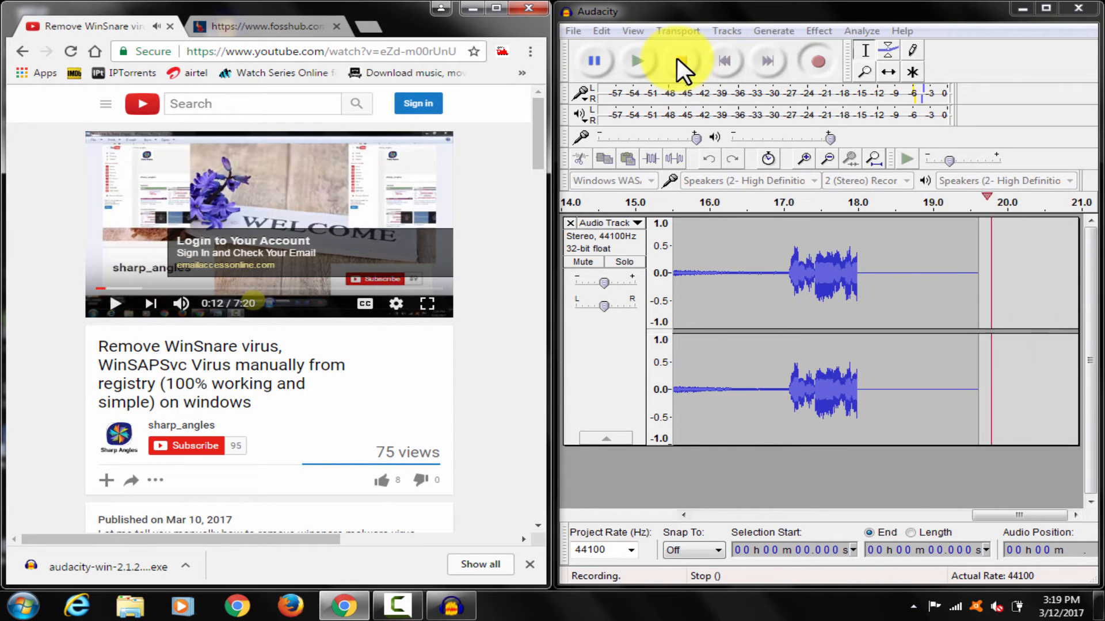
- Stop the recording, leaving a stereo track of the captured audio
click(681, 61)
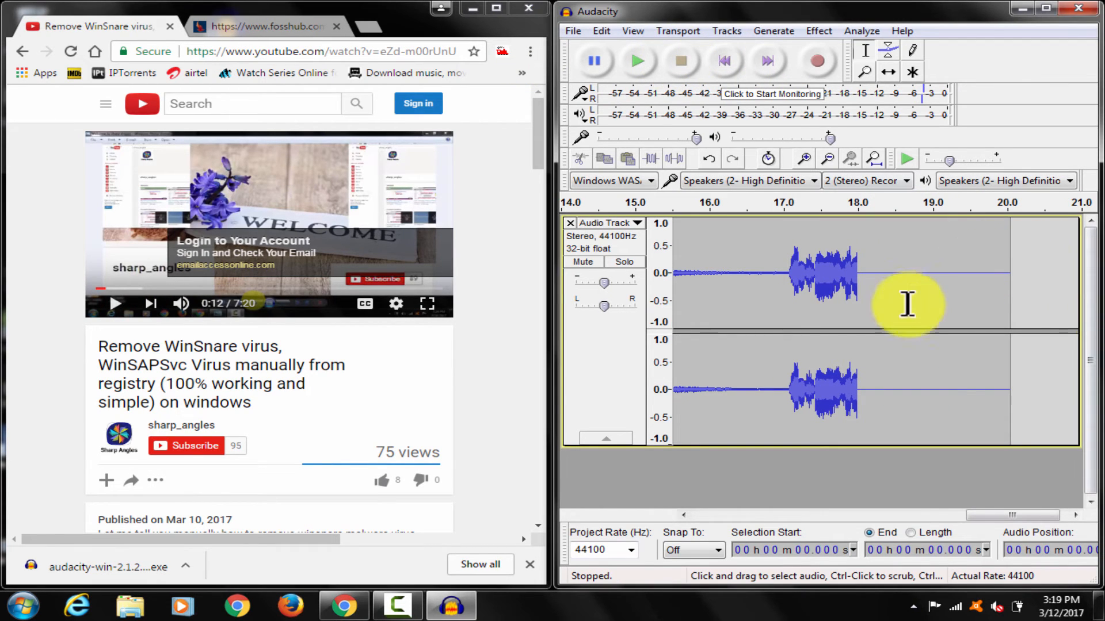
click(527, 8)
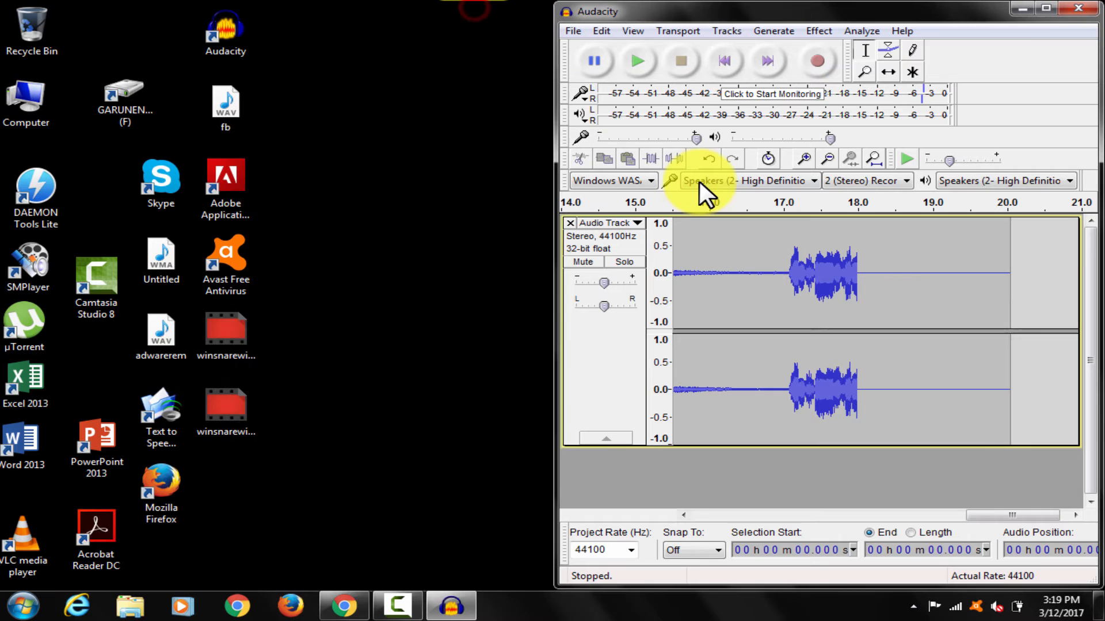
- Export the recording to the Desktop as a WAV 16-bit PCM file named newrecord
click(572, 30)
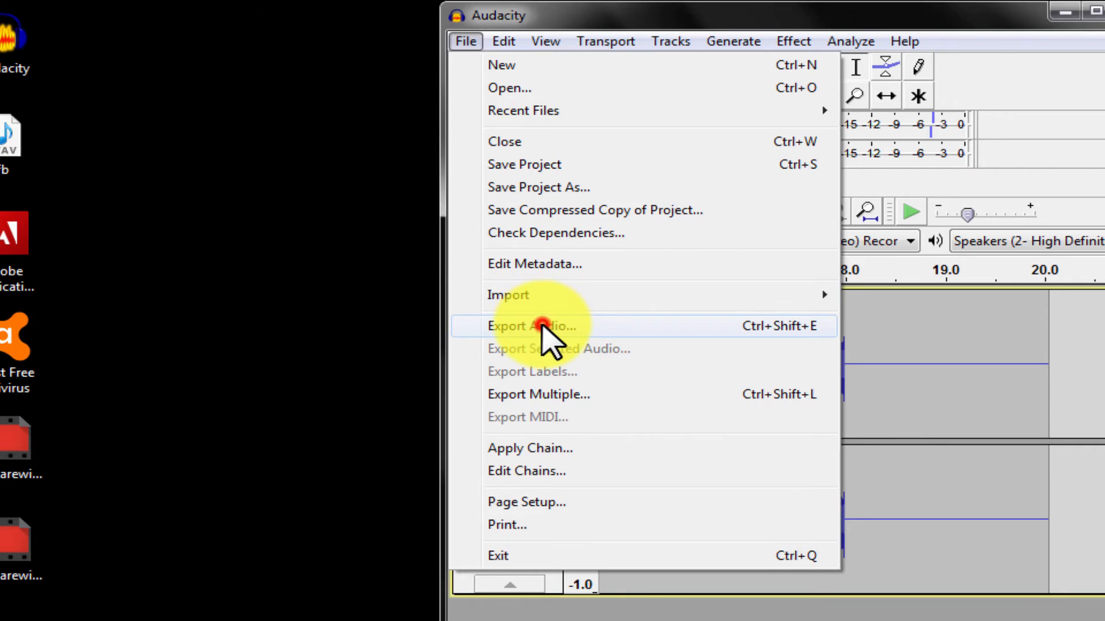
click(530, 325)
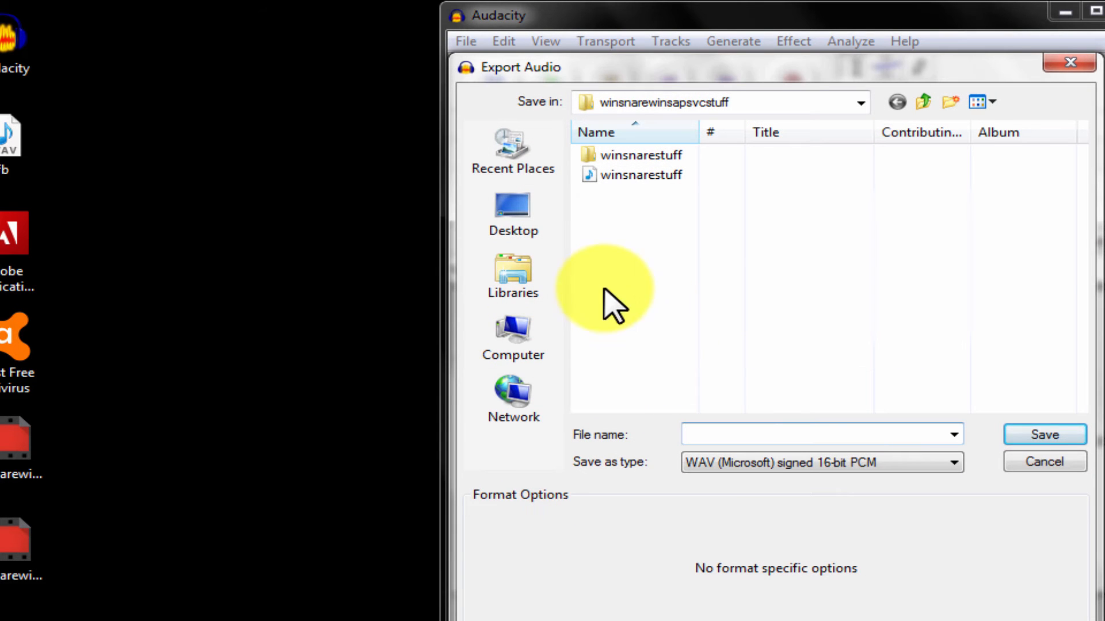
click(514, 214)
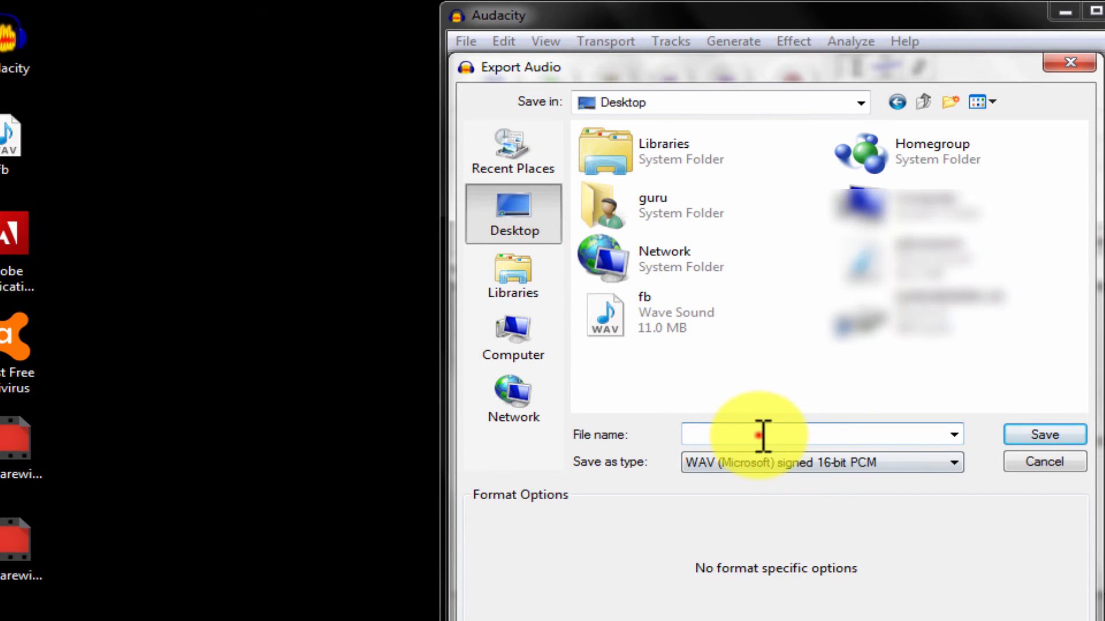
text(newr)
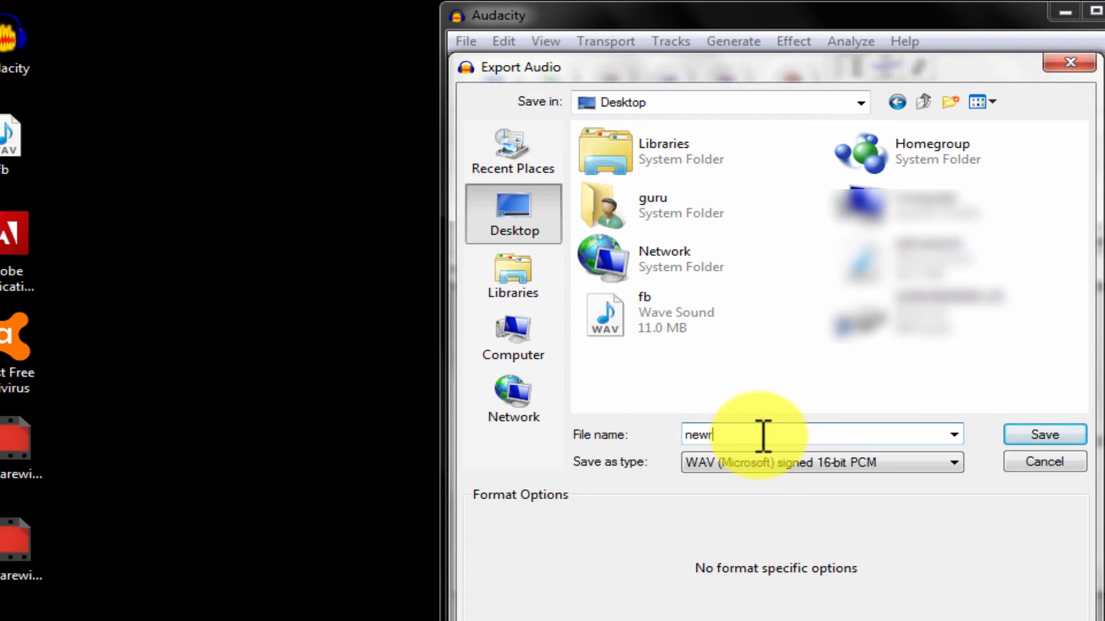
text(ecord)
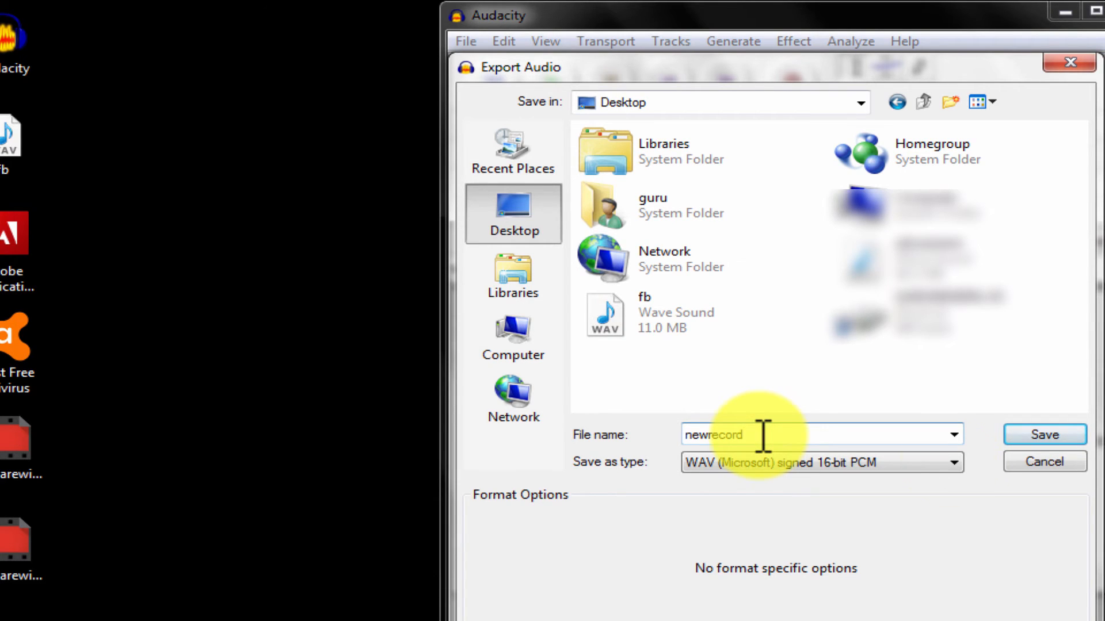
click(952, 463)
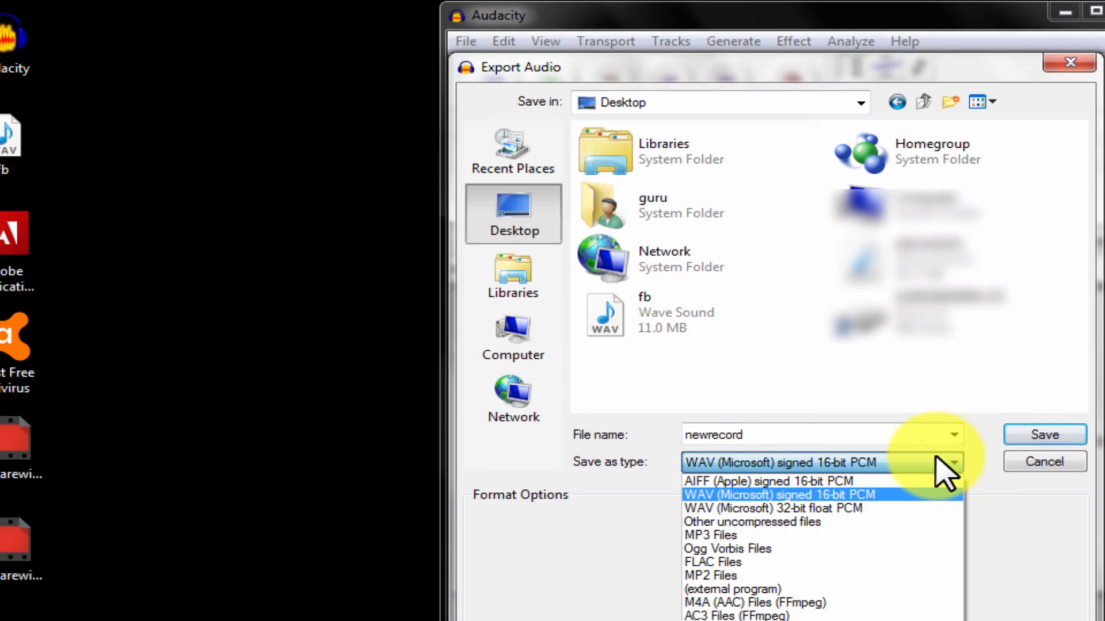
click(1044, 435)
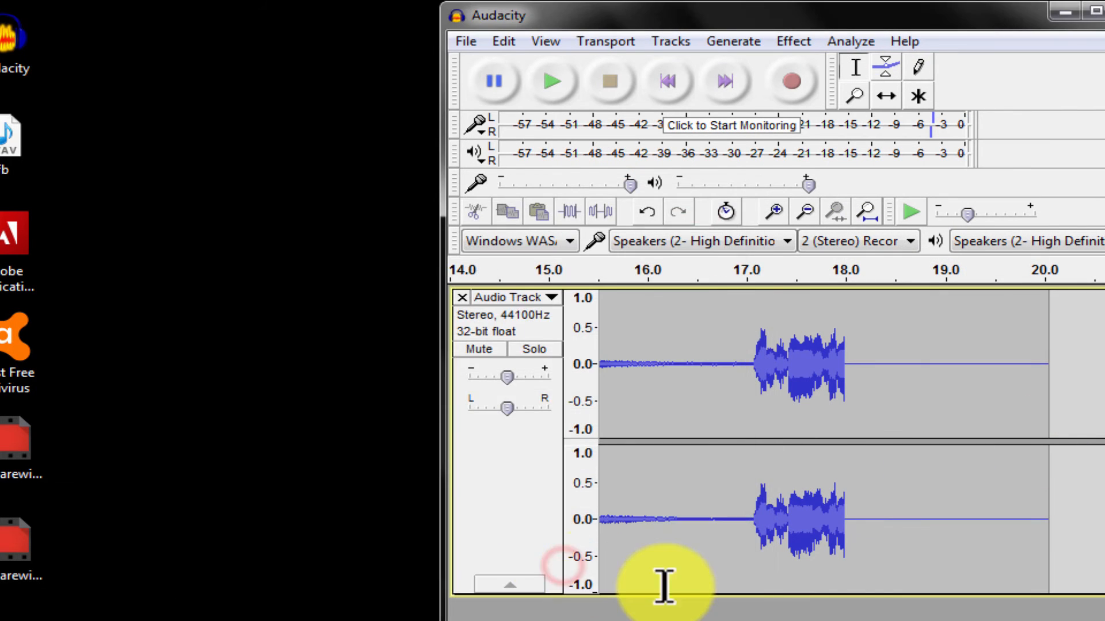
- Close Audacity, answering the save-changes and project warning prompts without saving a project
click(1096, 12)
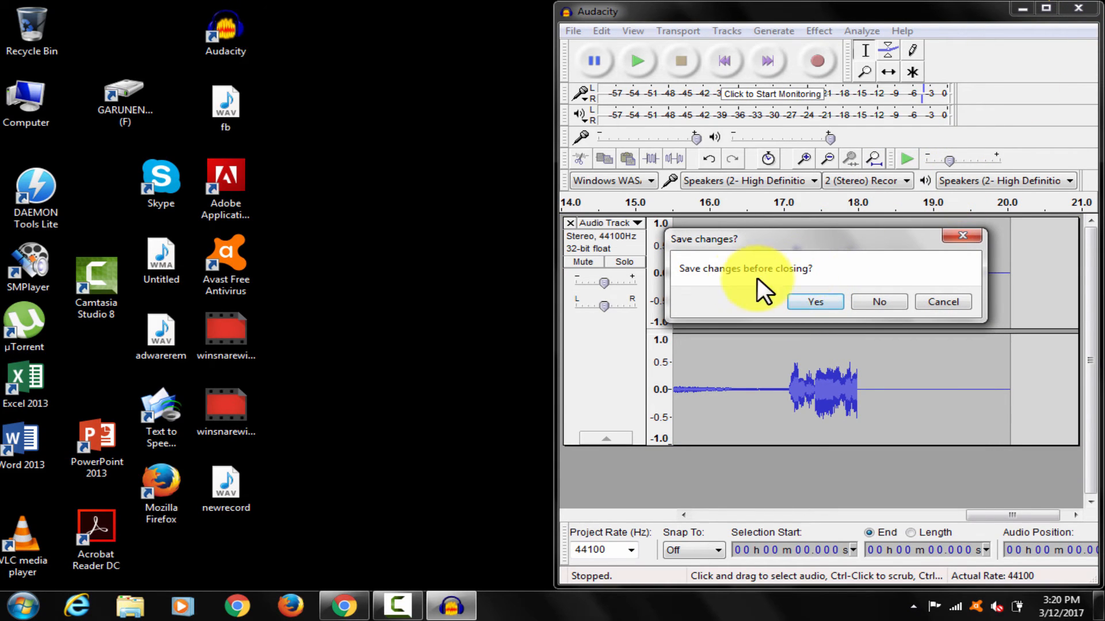
mouse_move(878, 302)
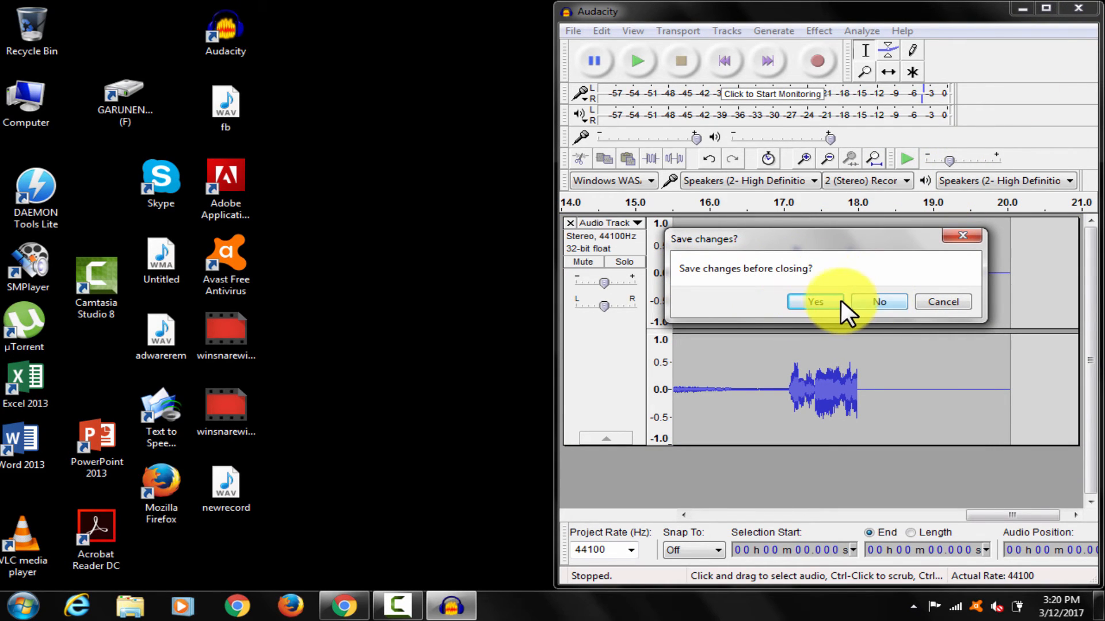
click(814, 301)
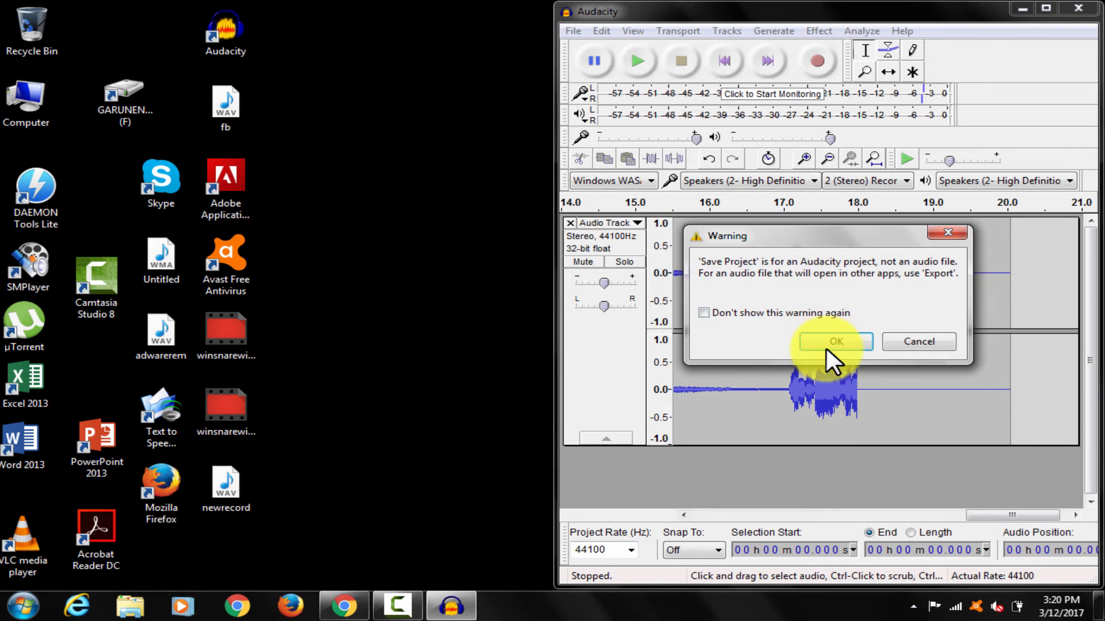
click(836, 342)
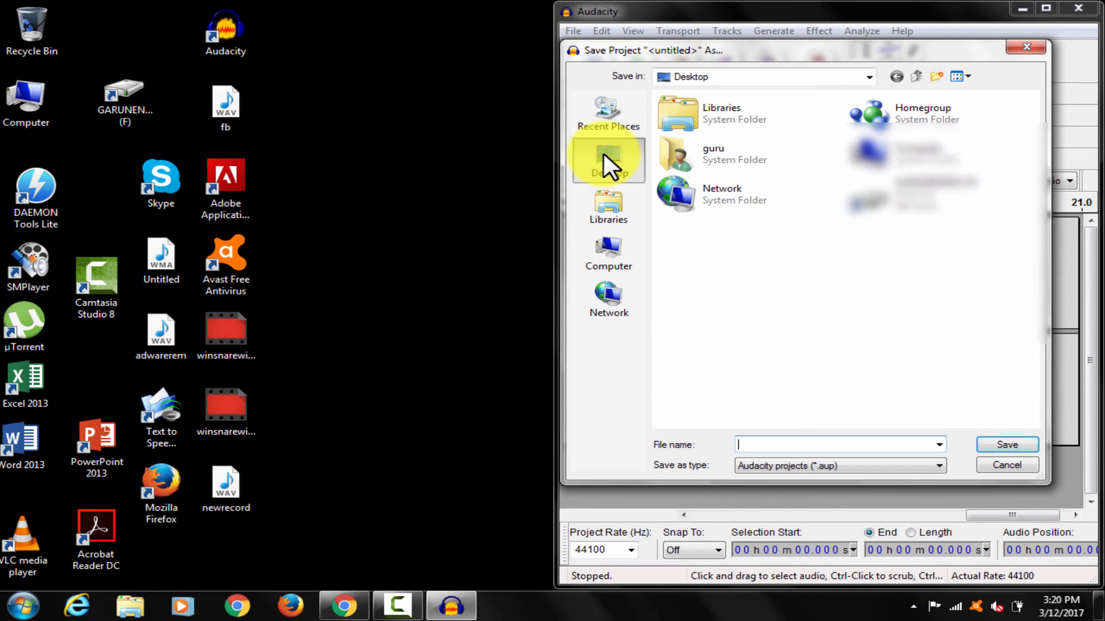
text(n)
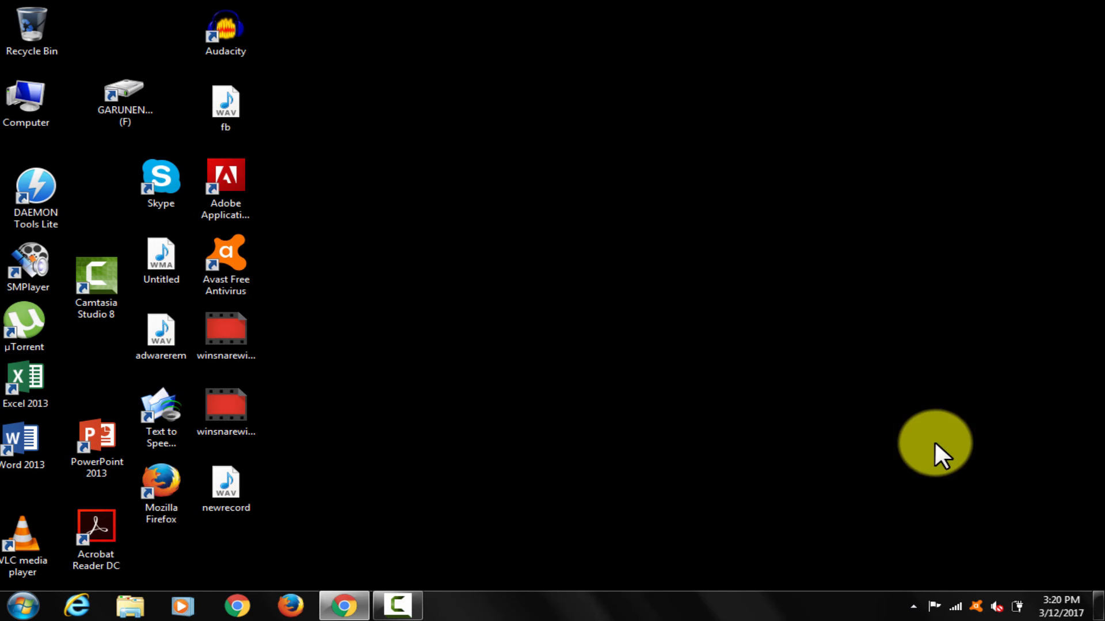
- Open the newrecord file on the desktop with Windows Media Player
right_click(226, 486)
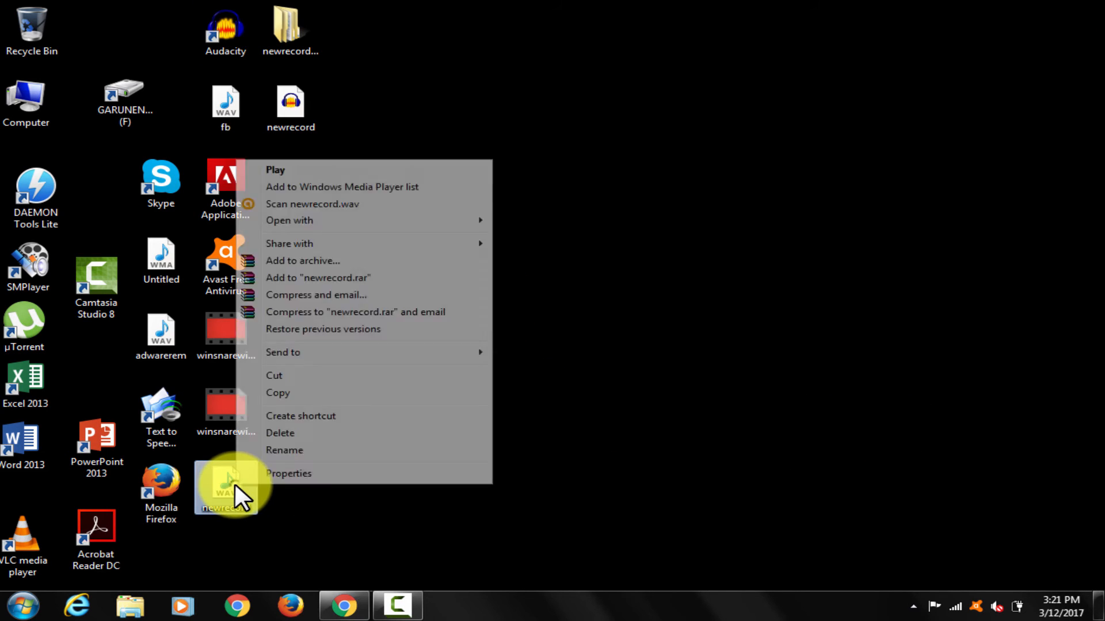
click(289, 220)
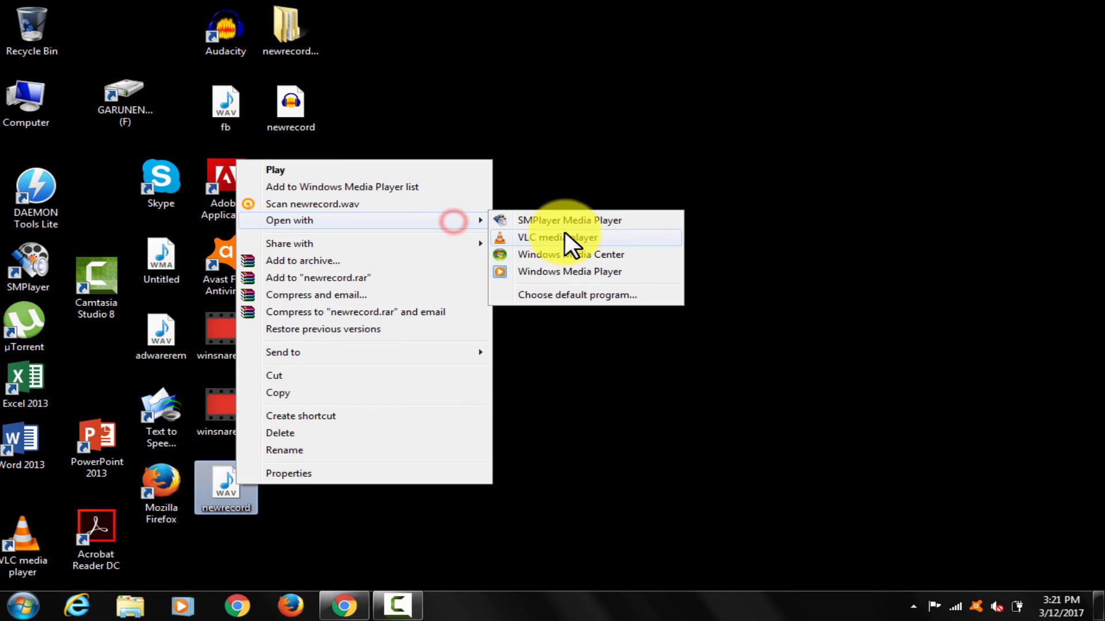
mouse_move(577, 272)
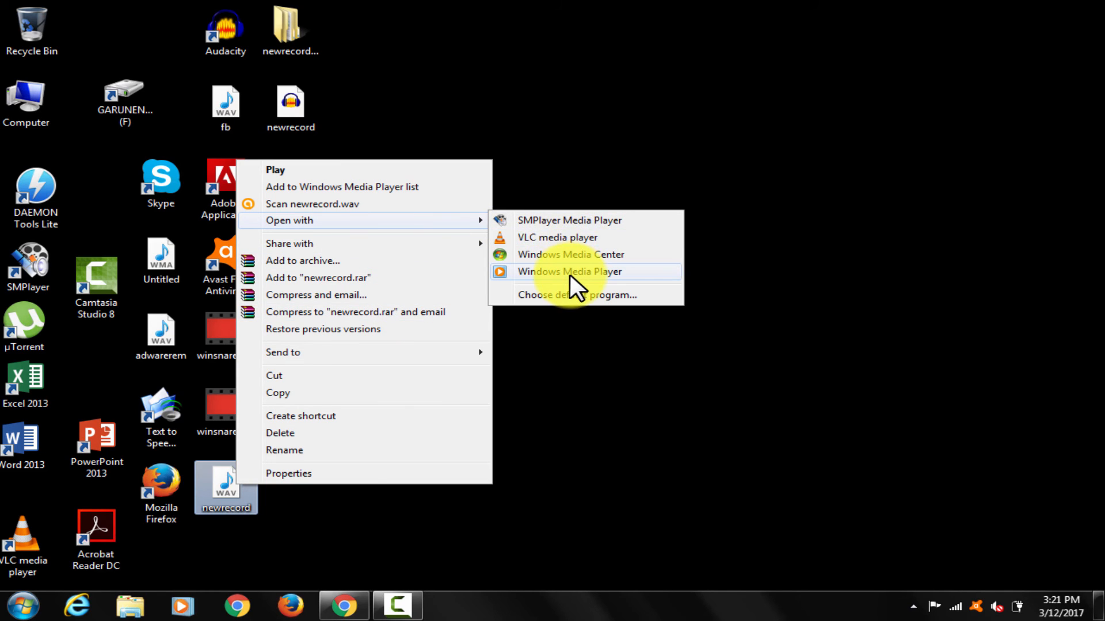
click(569, 272)
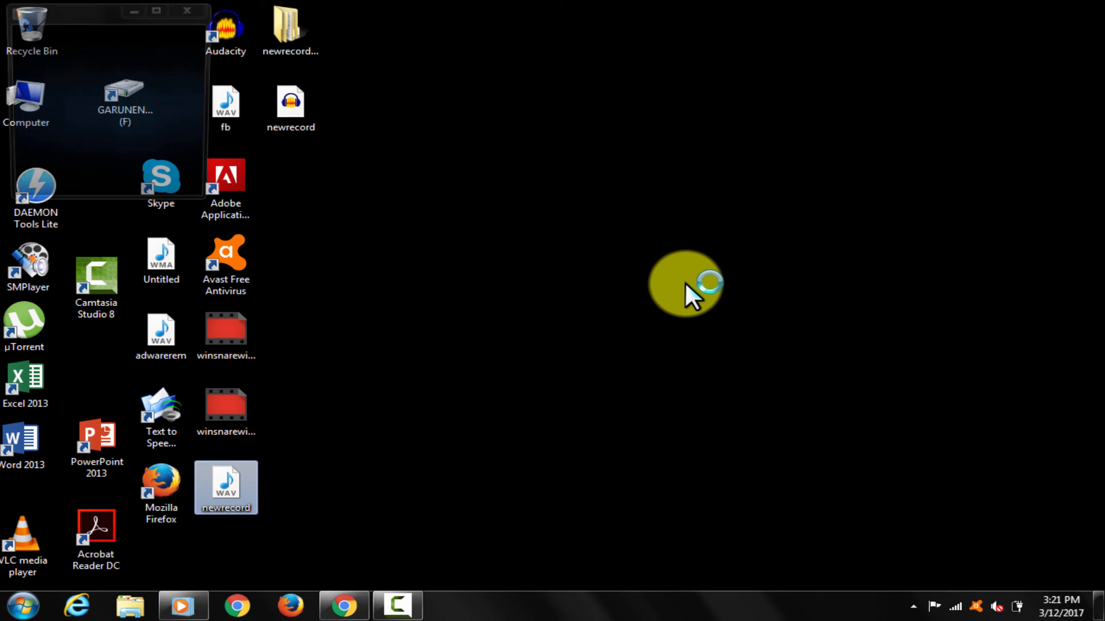
- Play back newrecord, check the system volume and expand the player to full view
double_click(226, 486)
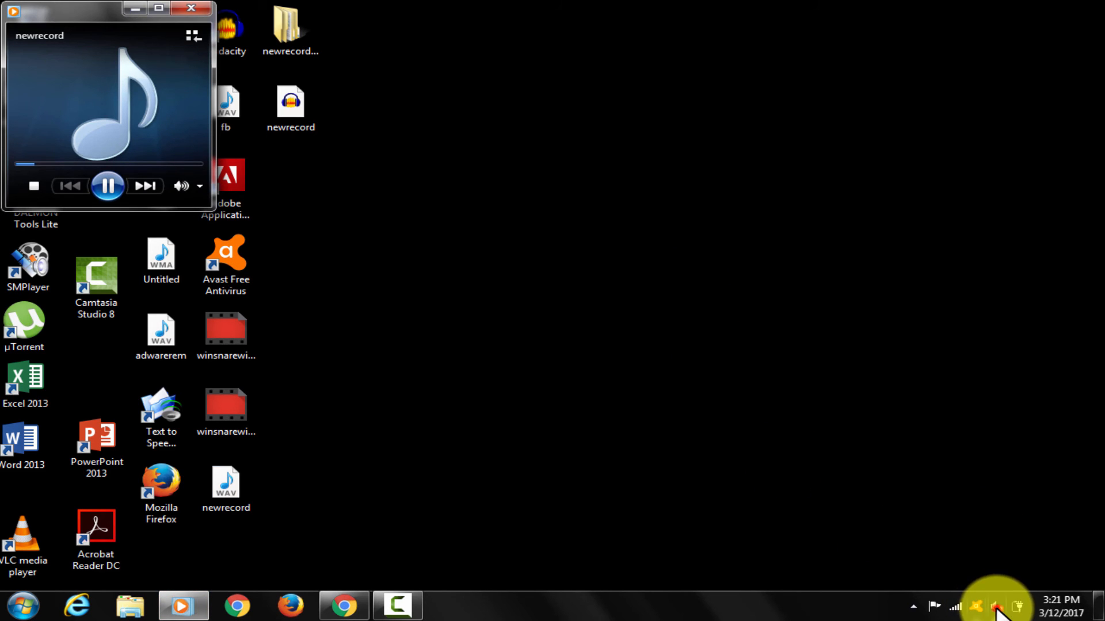
click(997, 606)
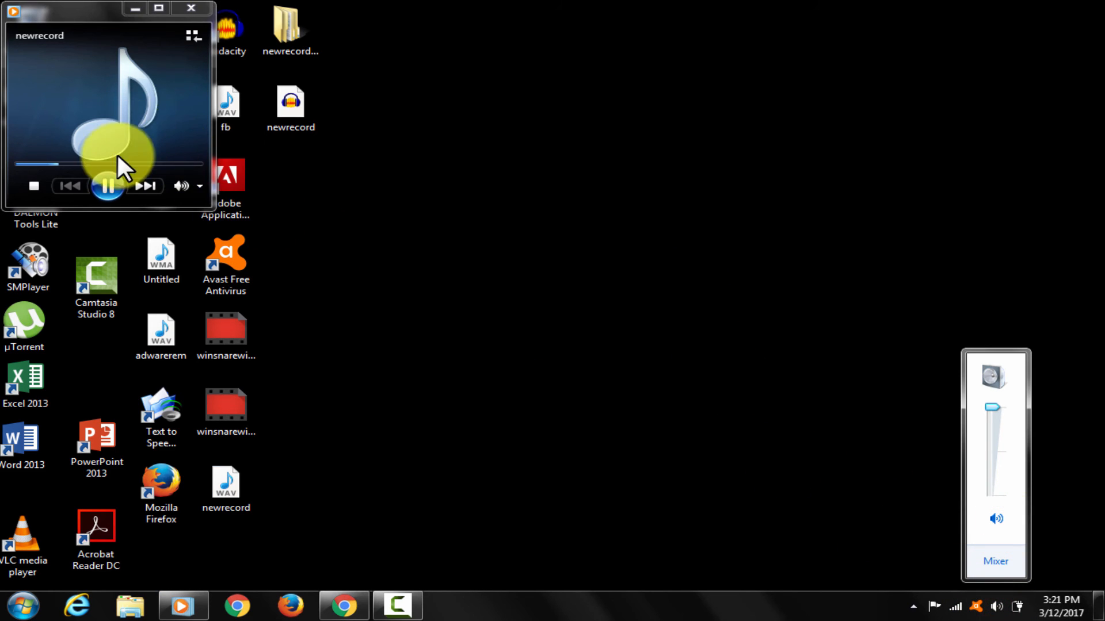
click(157, 8)
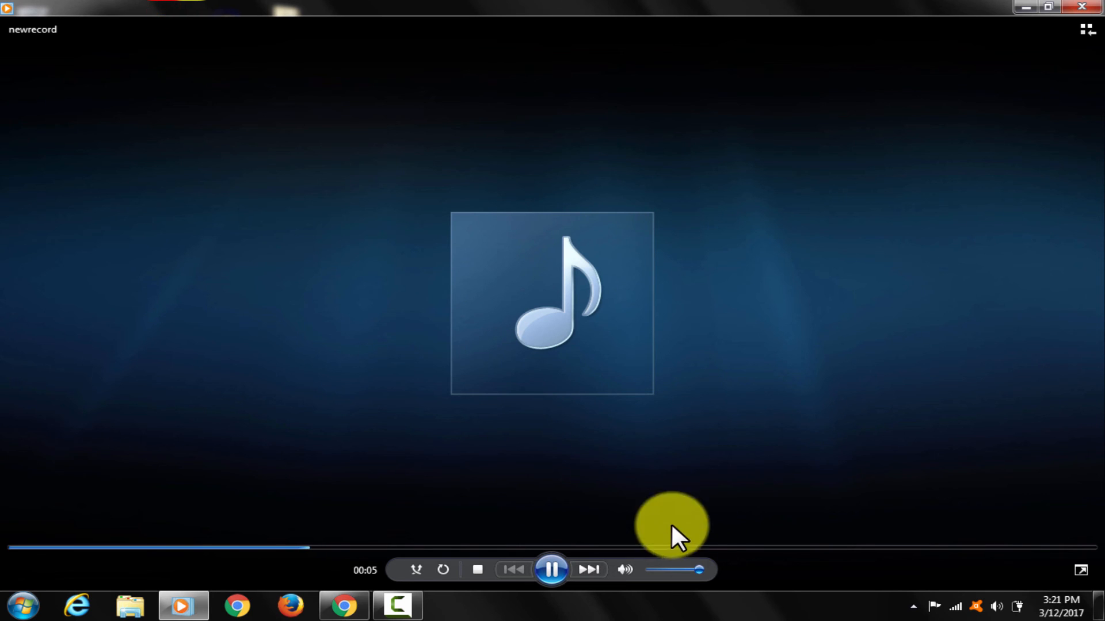
mouse_move(890, 468)
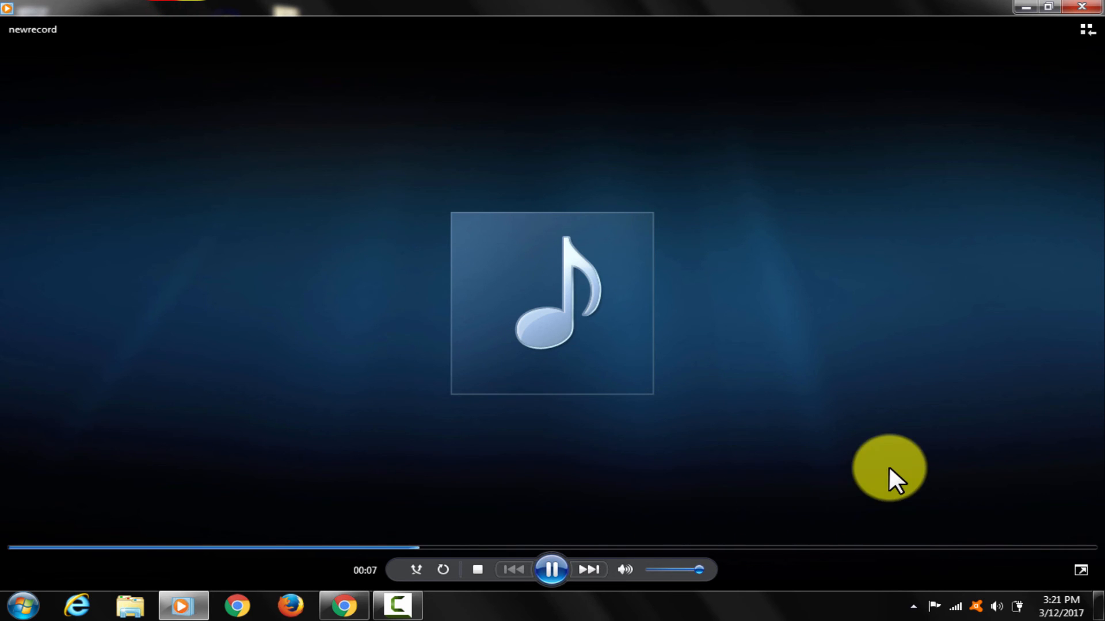
mouse_move(673, 482)
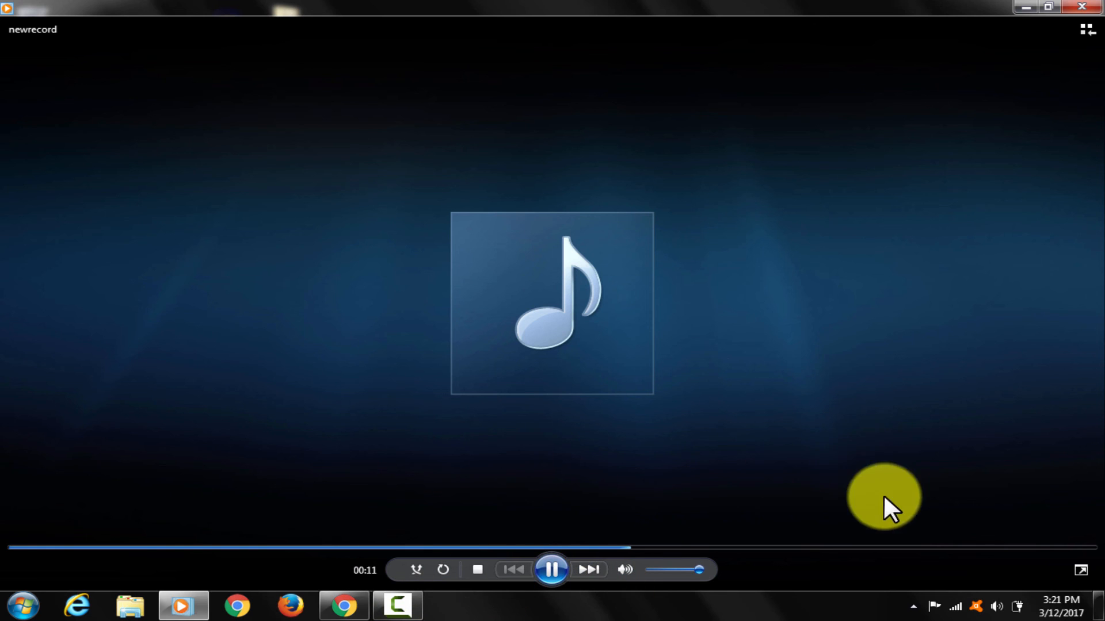
- Close Windows Media Player and bring Chrome's YouTube channel page to the front
click(551, 570)
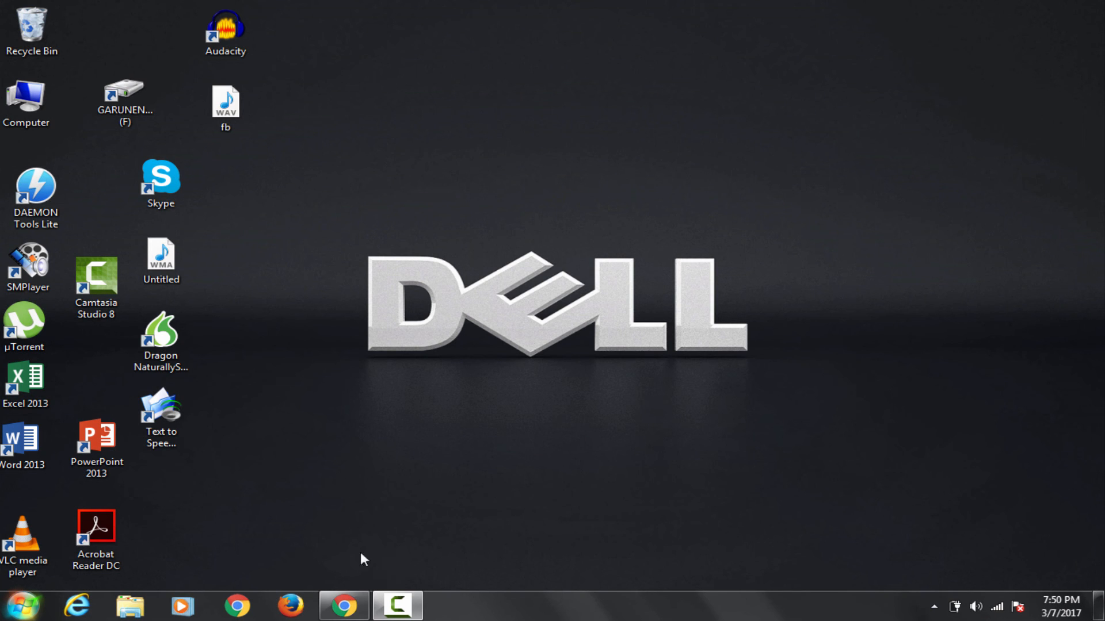
click(343, 607)
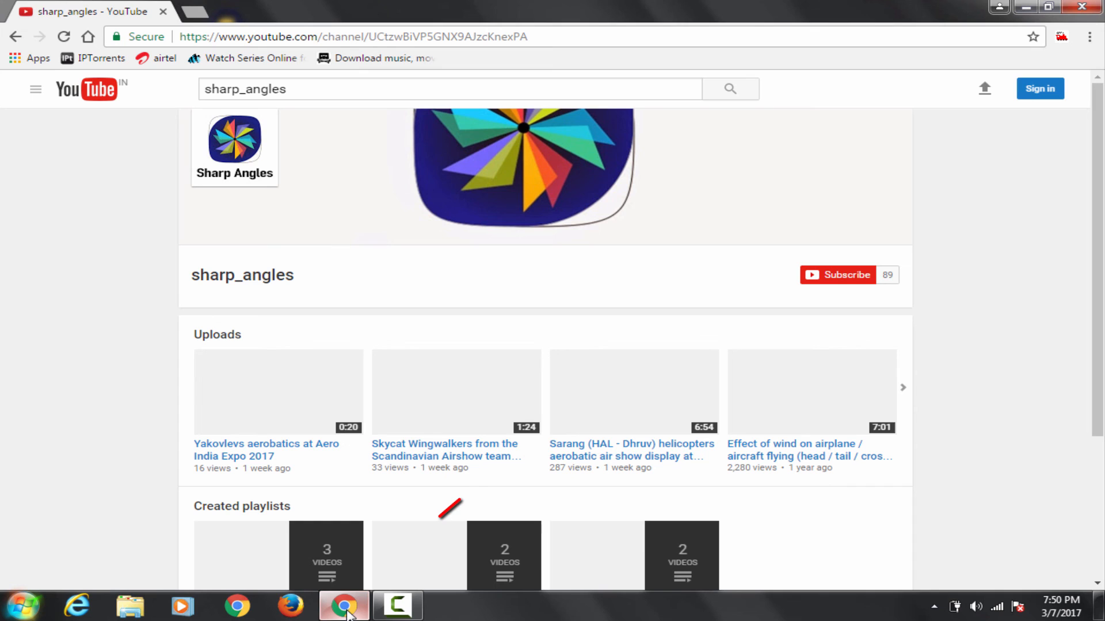